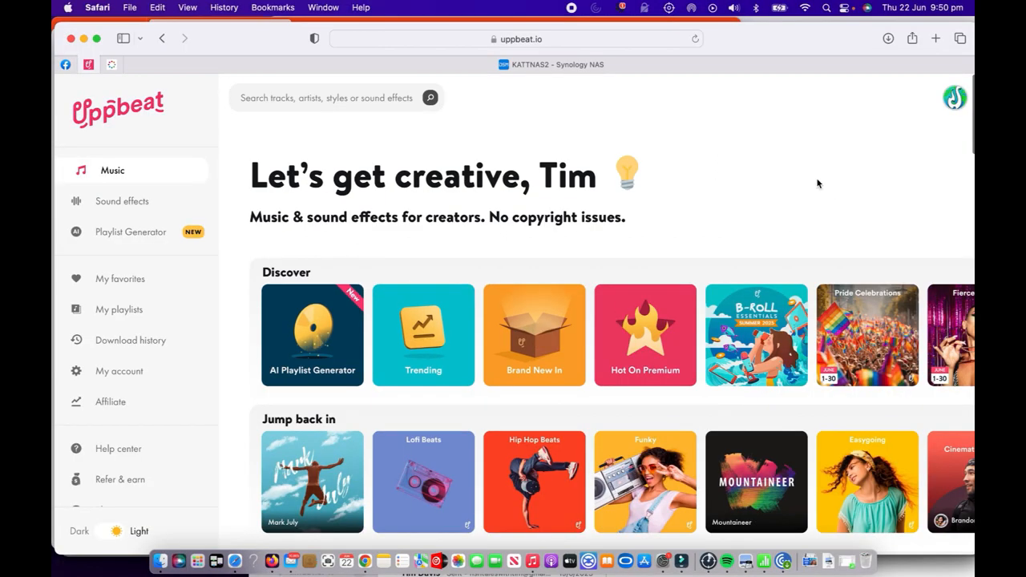
{"action": "mouse_move", "coordinate": [217, 182]}
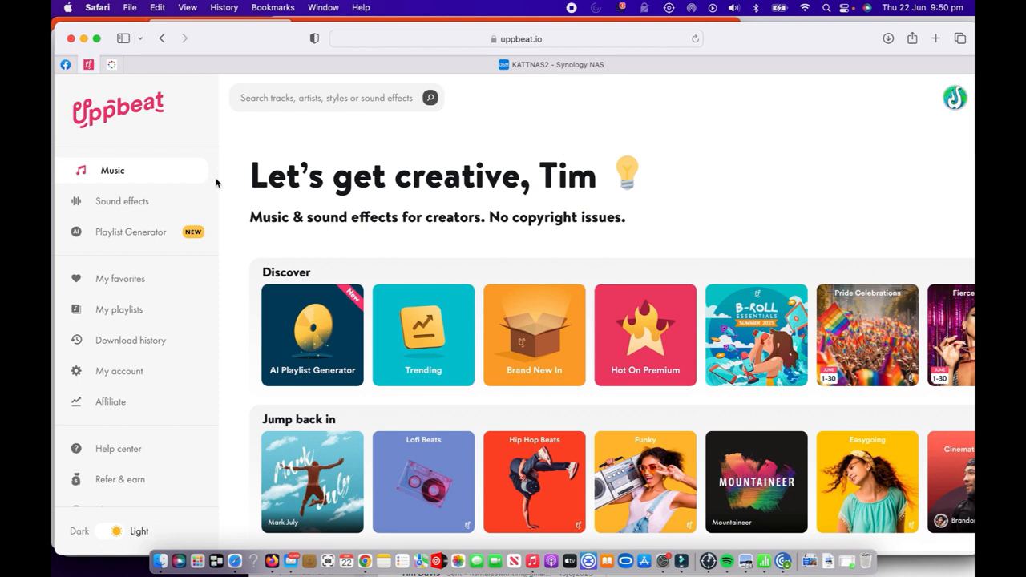
{"action": "mouse_move", "coordinate": [147, 199]}
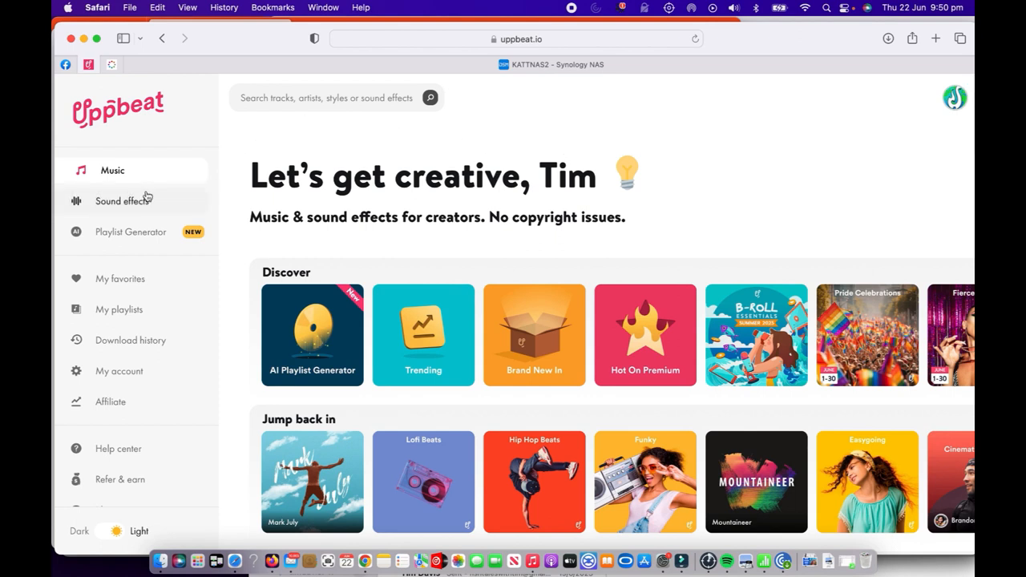
{"action": "mouse_move", "coordinate": [134, 247]}
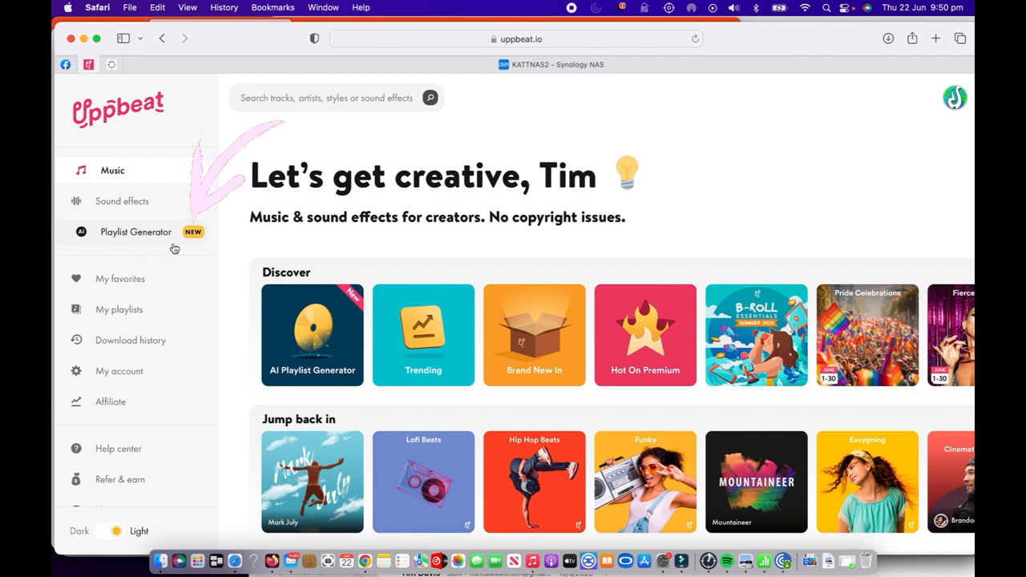
{"action": "mouse_move", "coordinate": [143, 237]}
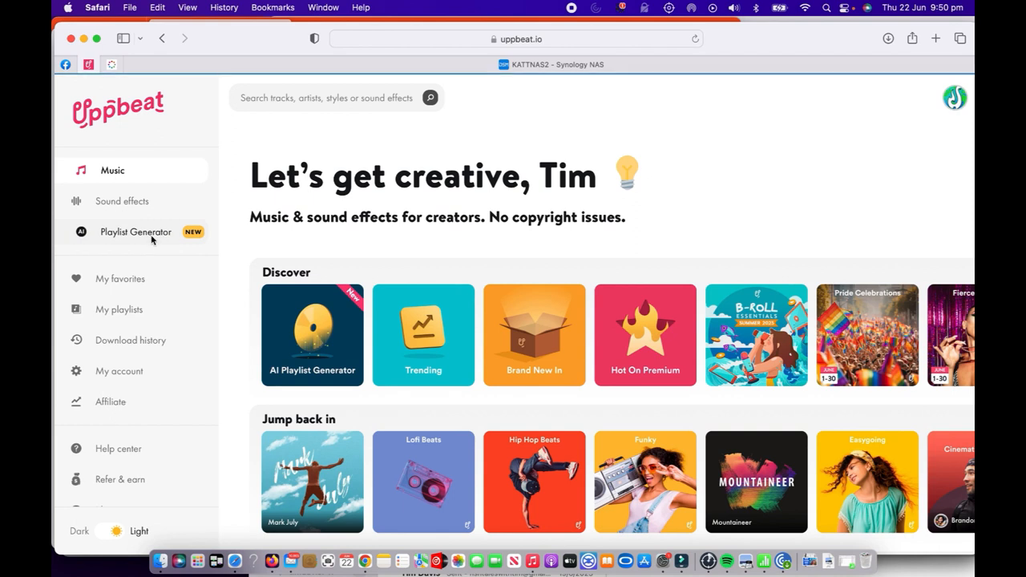
Step: Open the AI Playlist Generator and cycle through Sounds like, Your personality and Anything else! modes
{"action": "left_click", "coordinate": [135, 231]}
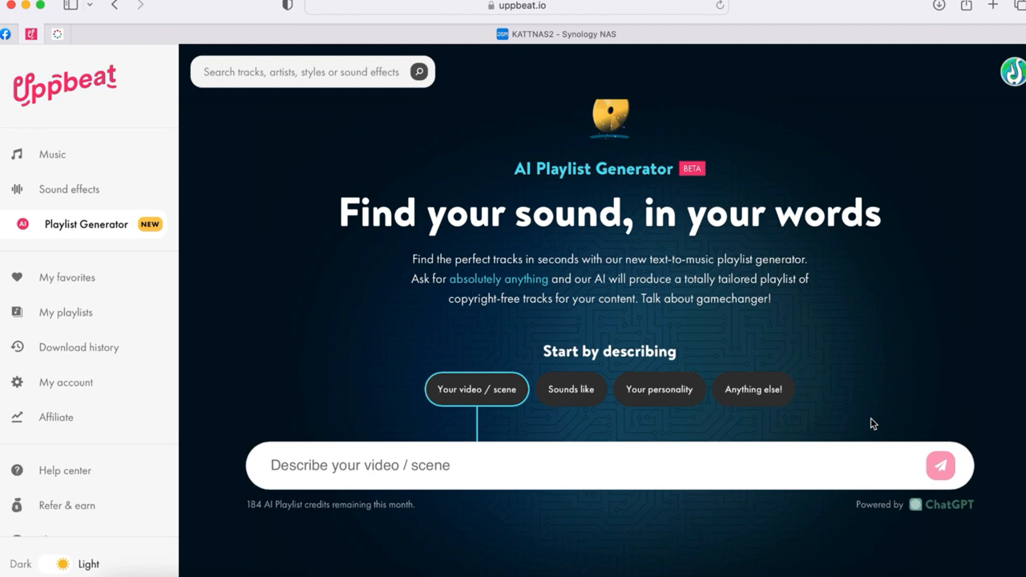
{"action": "mouse_move", "coordinate": [885, 372]}
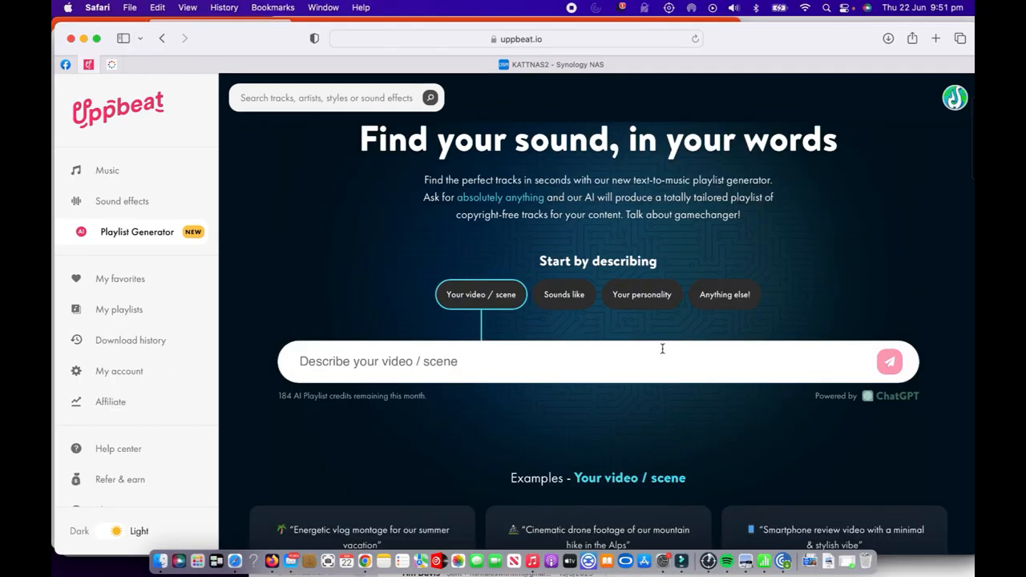
{"action": "mouse_move", "coordinate": [503, 393]}
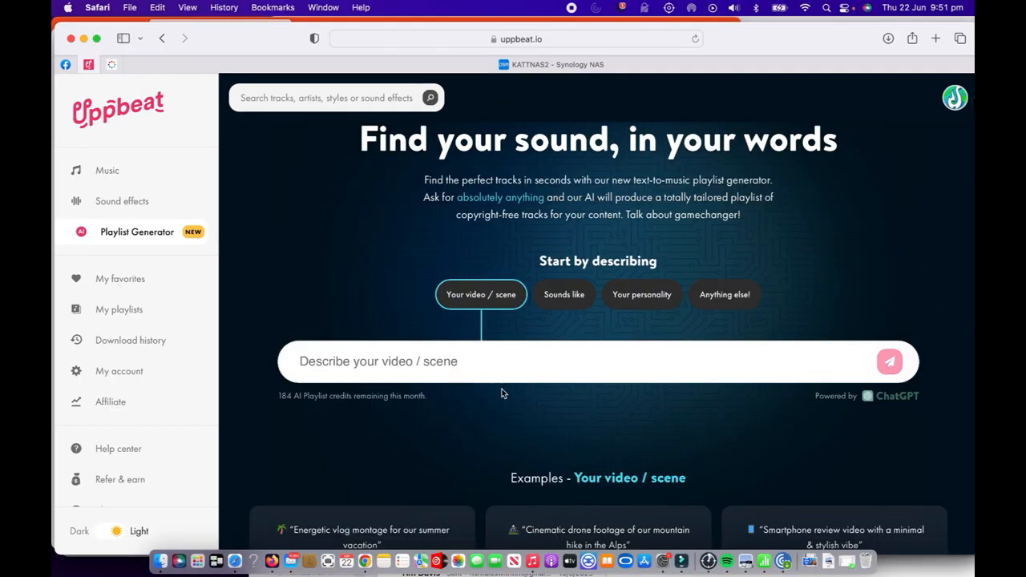
{"action": "mouse_move", "coordinate": [564, 294]}
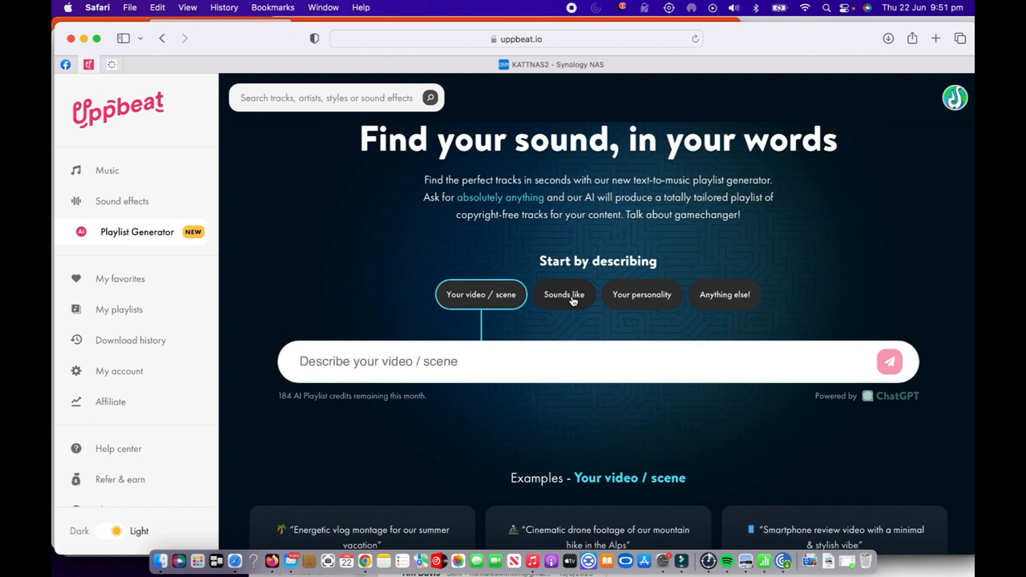
{"action": "left_click", "coordinate": [564, 295]}
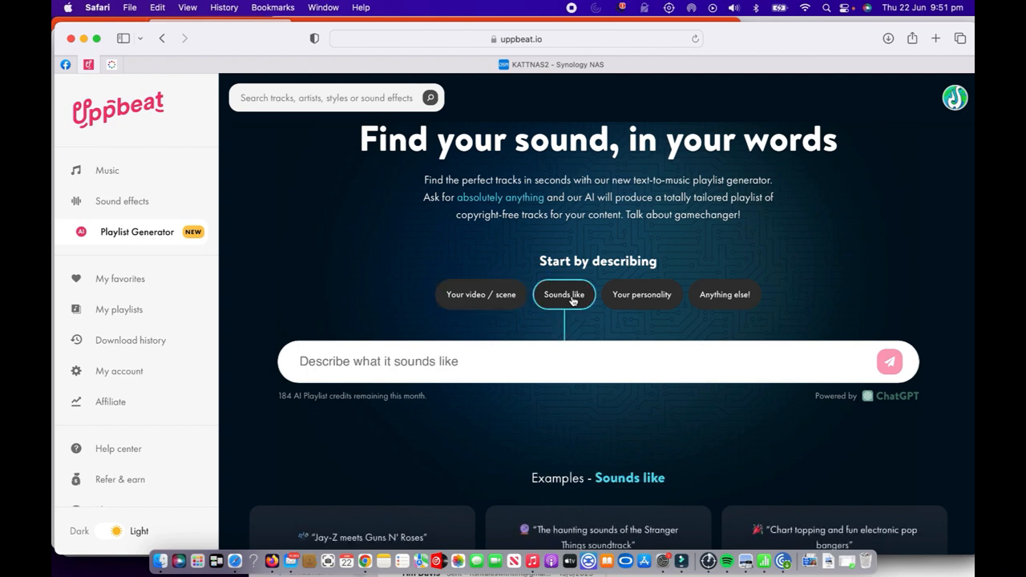
{"action": "mouse_move", "coordinate": [587, 302]}
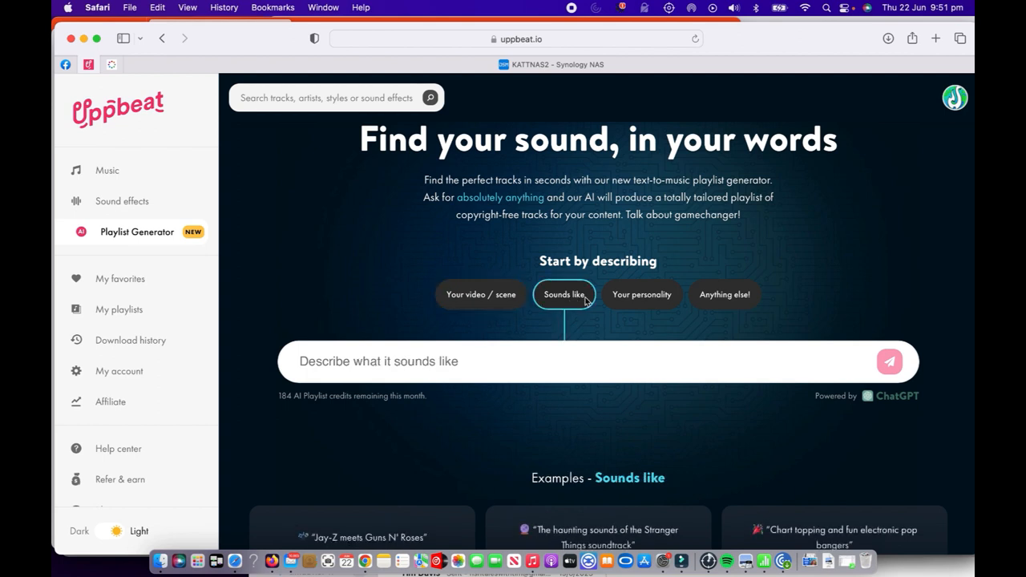
{"action": "left_click", "coordinate": [641, 295]}
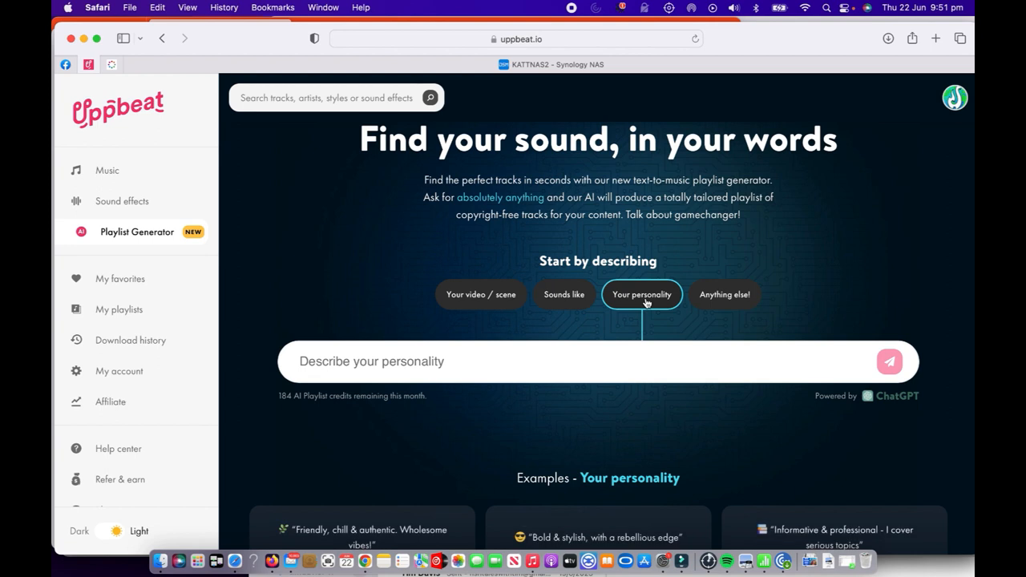
{"action": "left_click", "coordinate": [725, 295]}
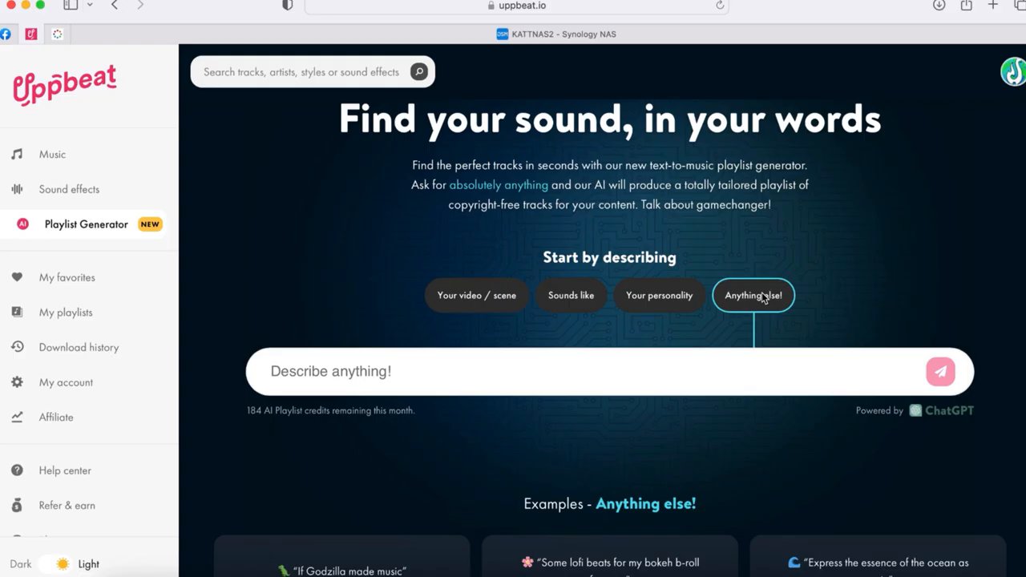
Step: Generate the Haunted Melodies playlist (88%) from the scene prompt 'spooky'
{"action": "left_click", "coordinate": [476, 295]}
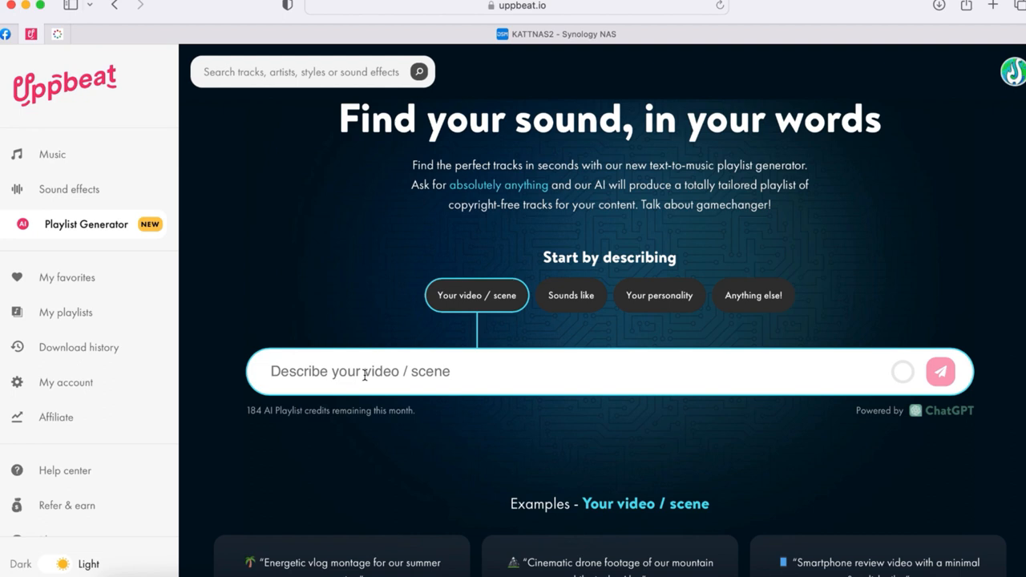
{"action": "type", "text": "spooky"}
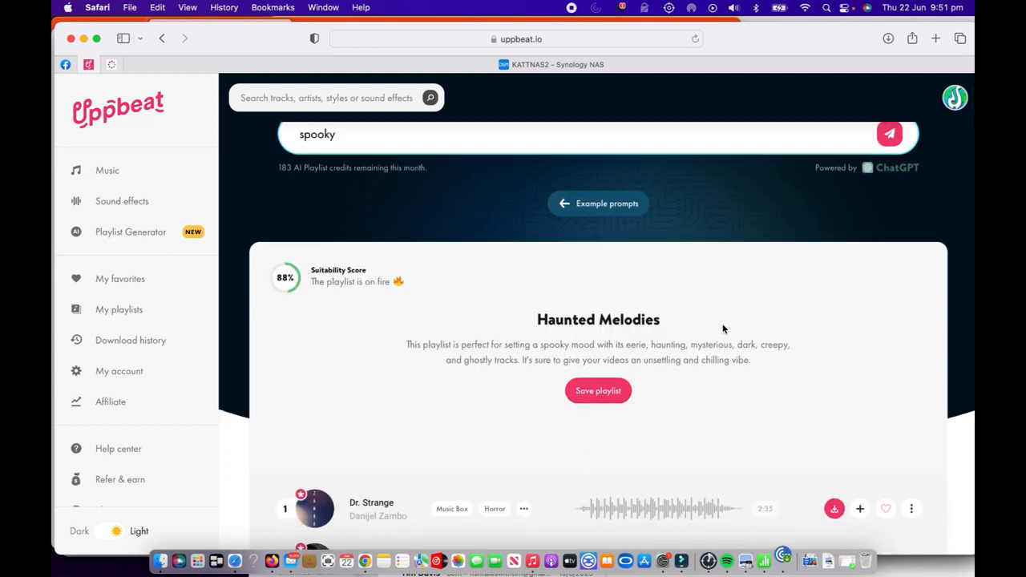
Step: Play Dr. Strange by Danijel Zambo to about 1:34, then pause it
{"action": "scroll", "scroll_direction": "down", "scroll_amount": 3}
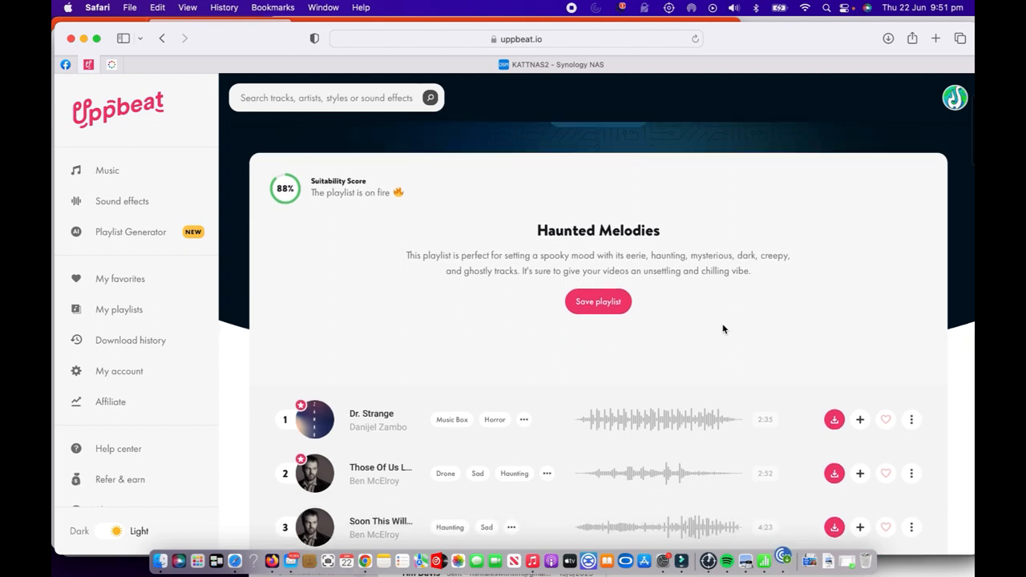
{"action": "scroll", "scroll_direction": "down", "scroll_amount": 3}
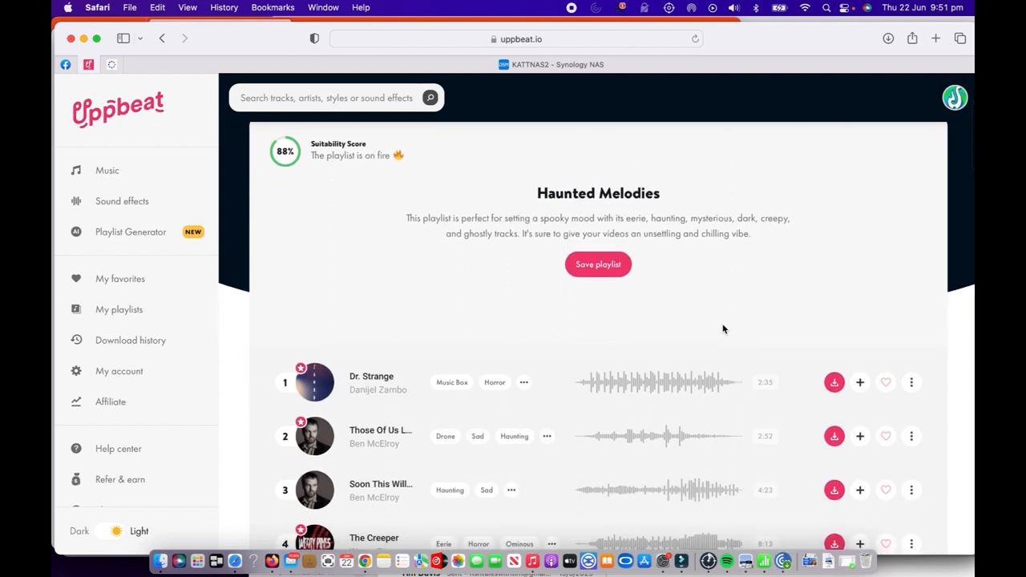
{"action": "scroll", "scroll_direction": "down", "scroll_amount": 3}
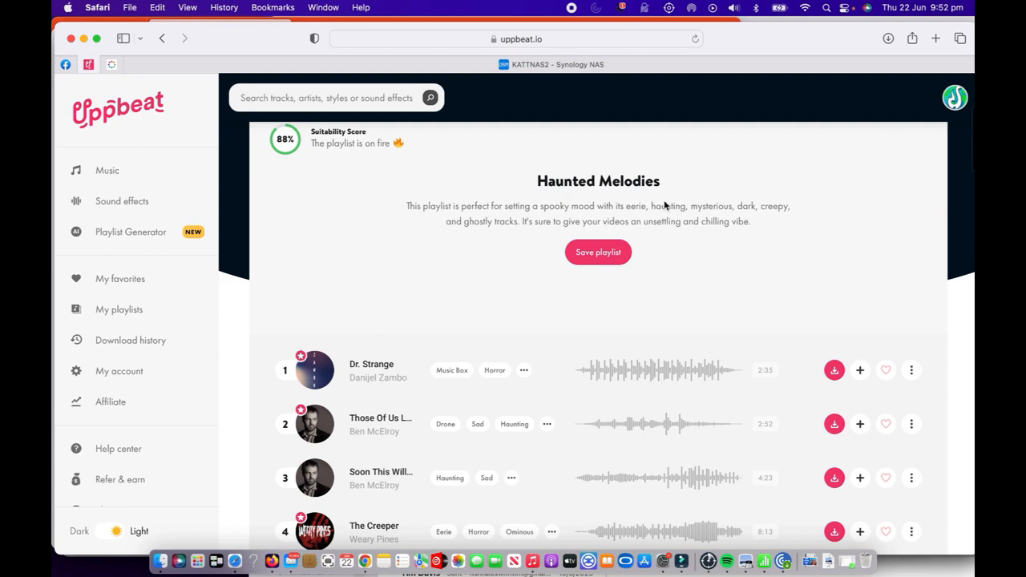
{"action": "scroll", "scroll_direction": "down", "scroll_amount": 3}
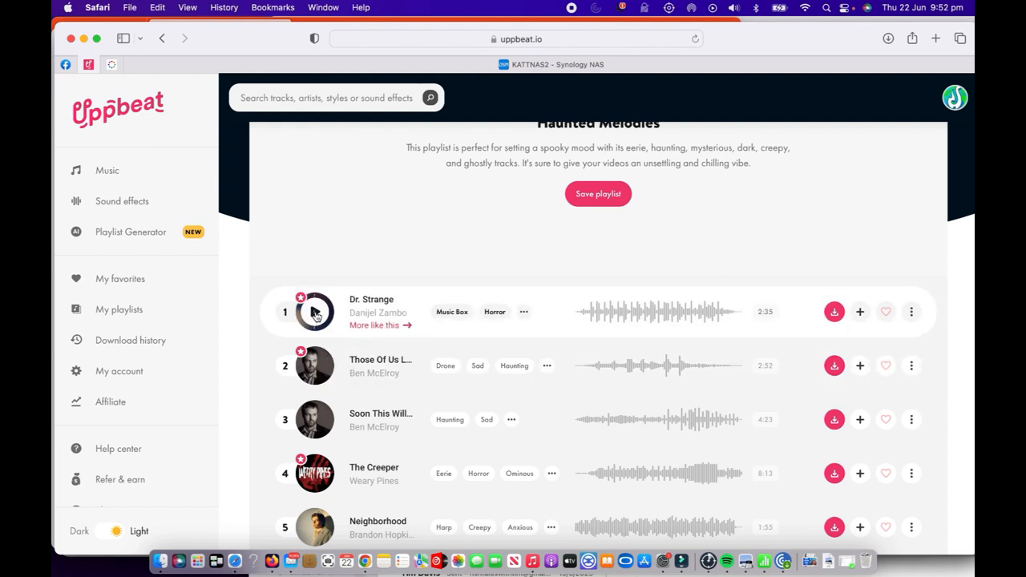
{"action": "left_click", "coordinate": [315, 311]}
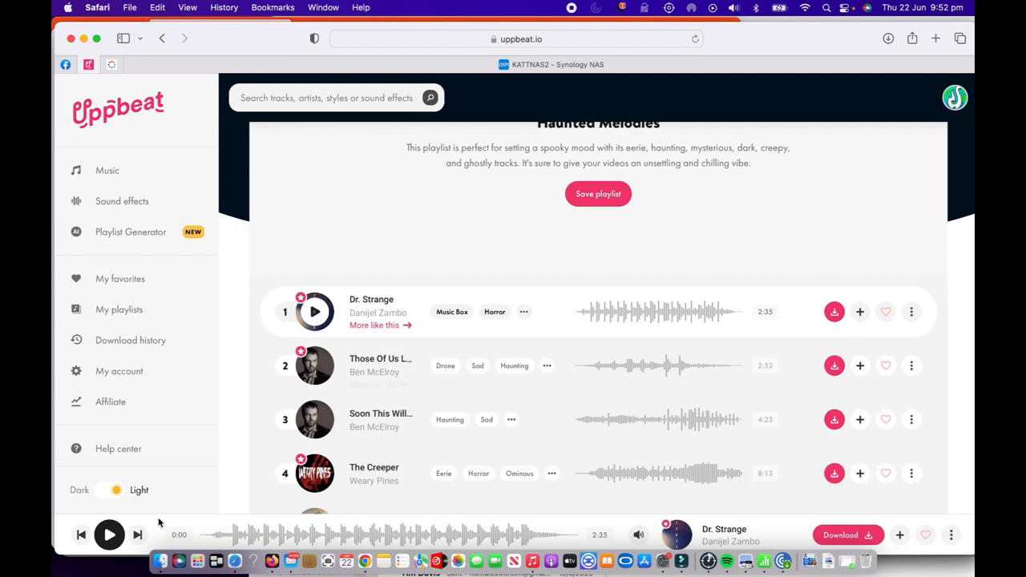
{"action": "left_click", "coordinate": [109, 535]}
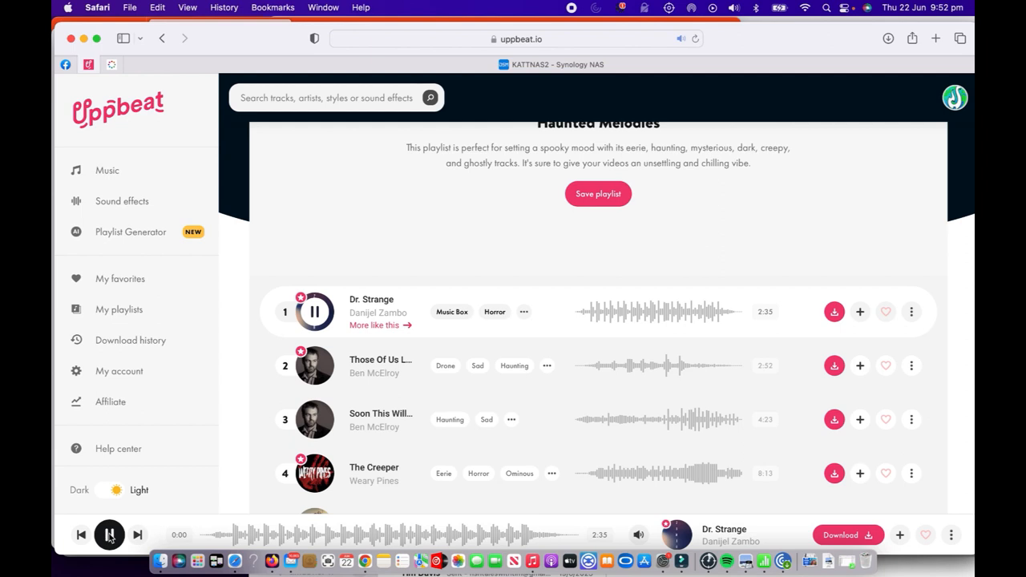
{"action": "left_click", "coordinate": [109, 536]}
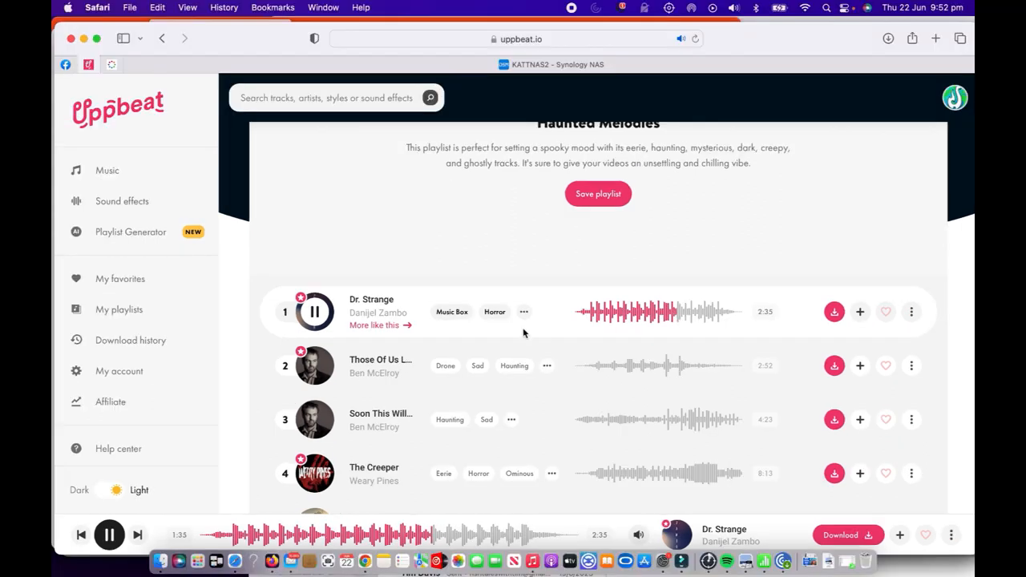
{"action": "left_click", "coordinate": [314, 311]}
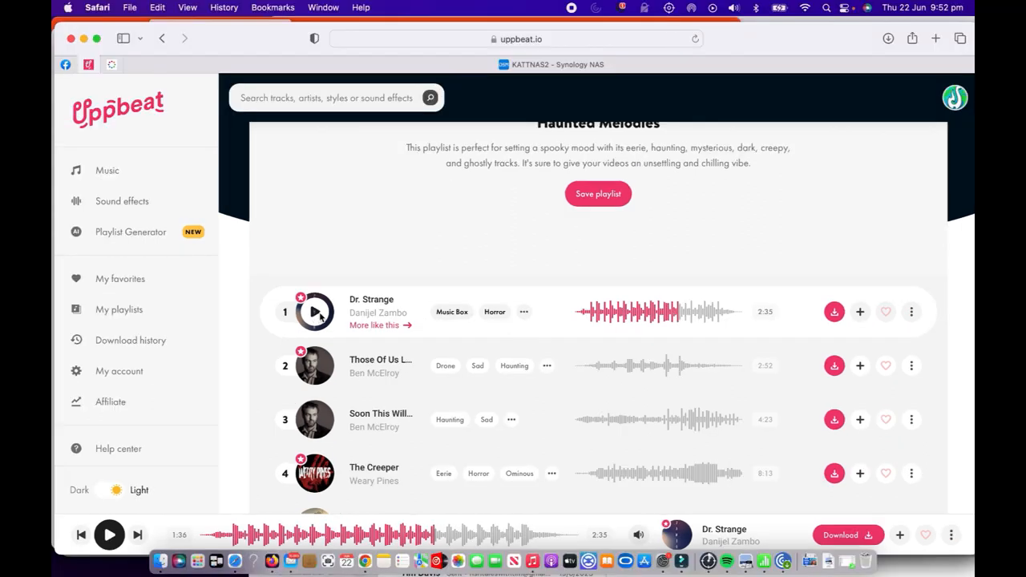
{"action": "mouse_move", "coordinate": [833, 311]}
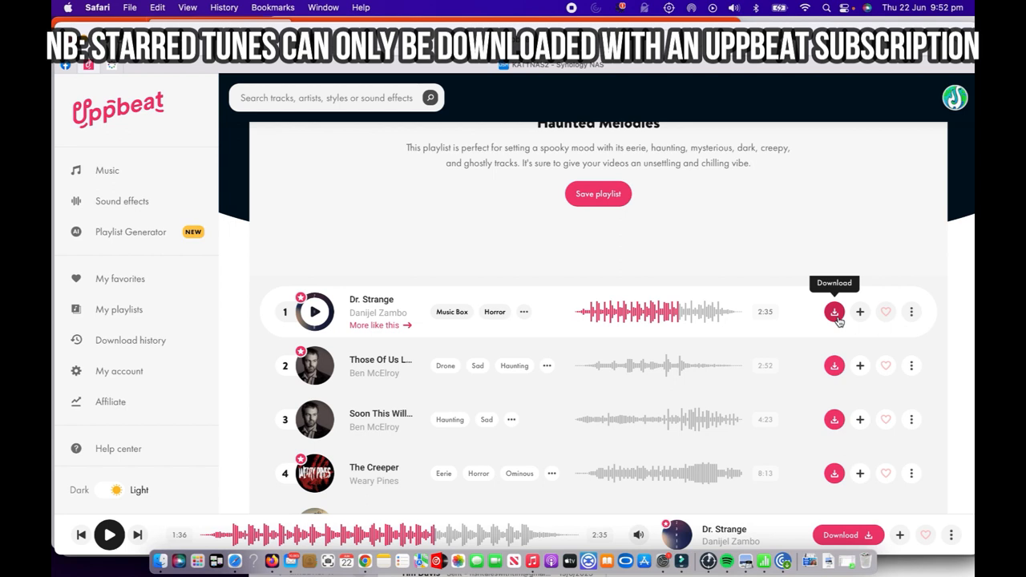
{"action": "mouse_move", "coordinate": [859, 311]}
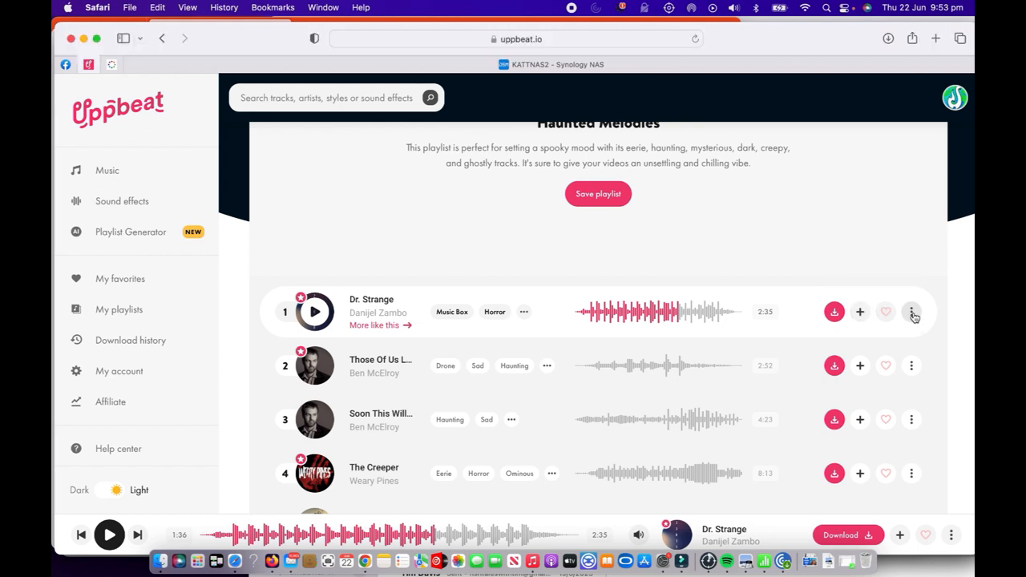
{"action": "left_click", "coordinate": [910, 311]}
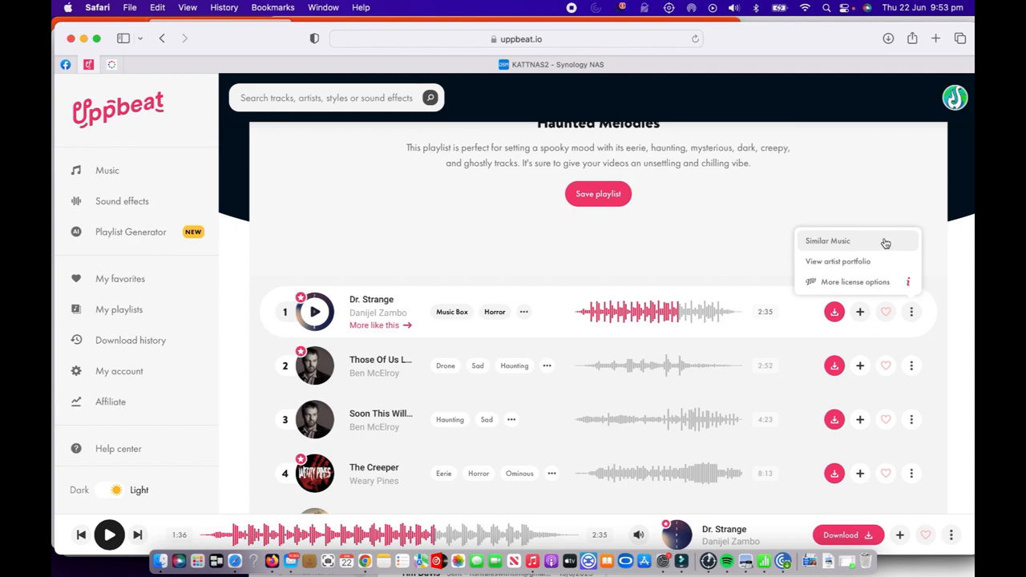
{"action": "mouse_move", "coordinate": [866, 247]}
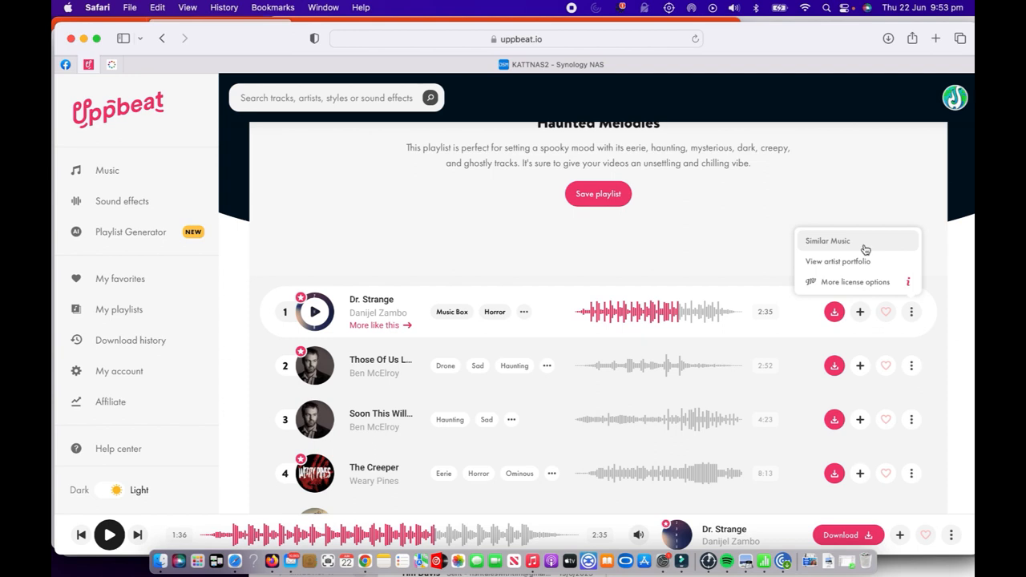
{"action": "mouse_move", "coordinate": [735, 243]}
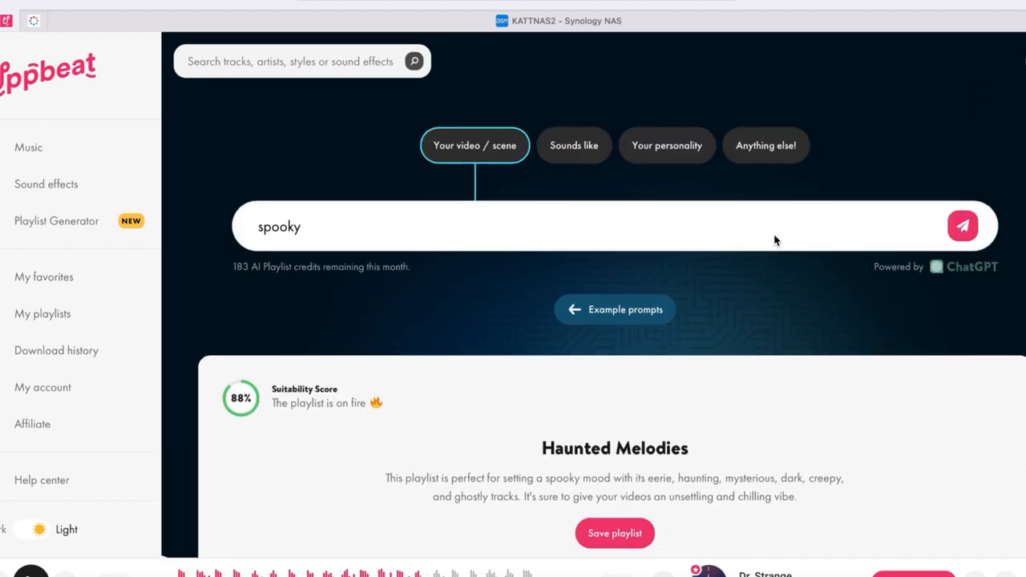
Step: Switch the prompt to Sounds like mode and enter 'bee gees'
{"action": "scroll", "scroll_direction": "down", "scroll_amount": 3}
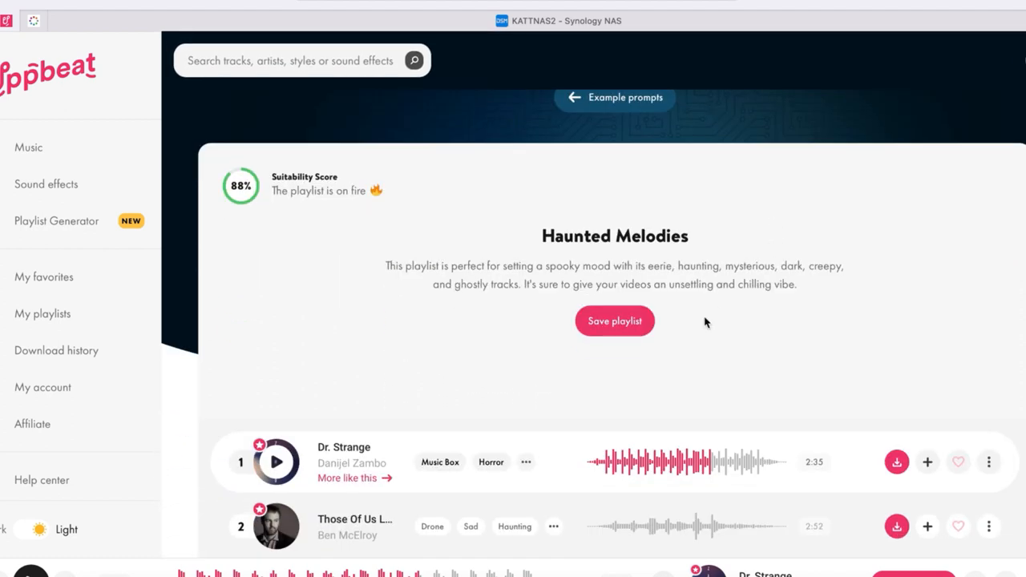
{"action": "mouse_move", "coordinate": [683, 346]}
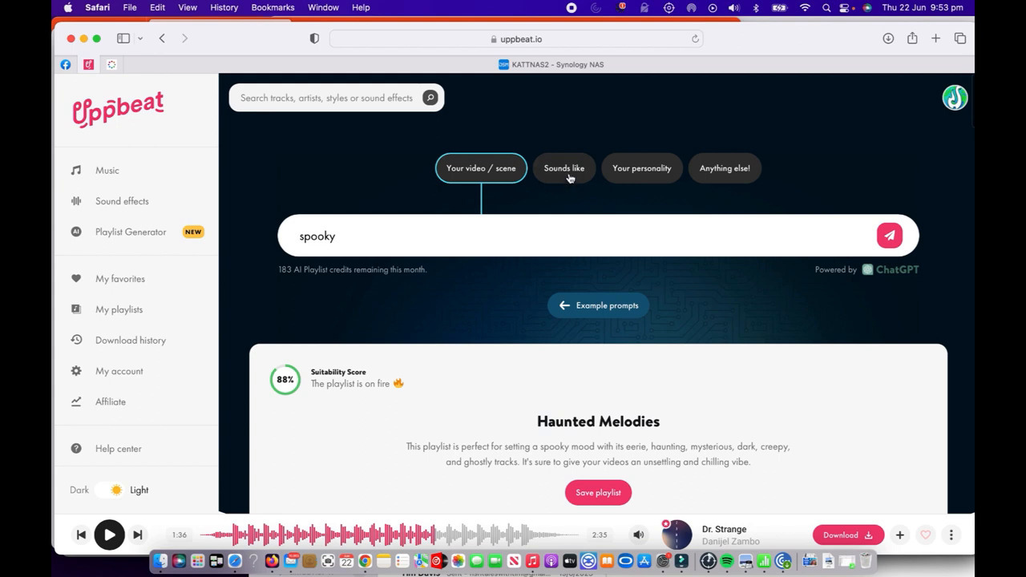
{"action": "left_click", "coordinate": [564, 168]}
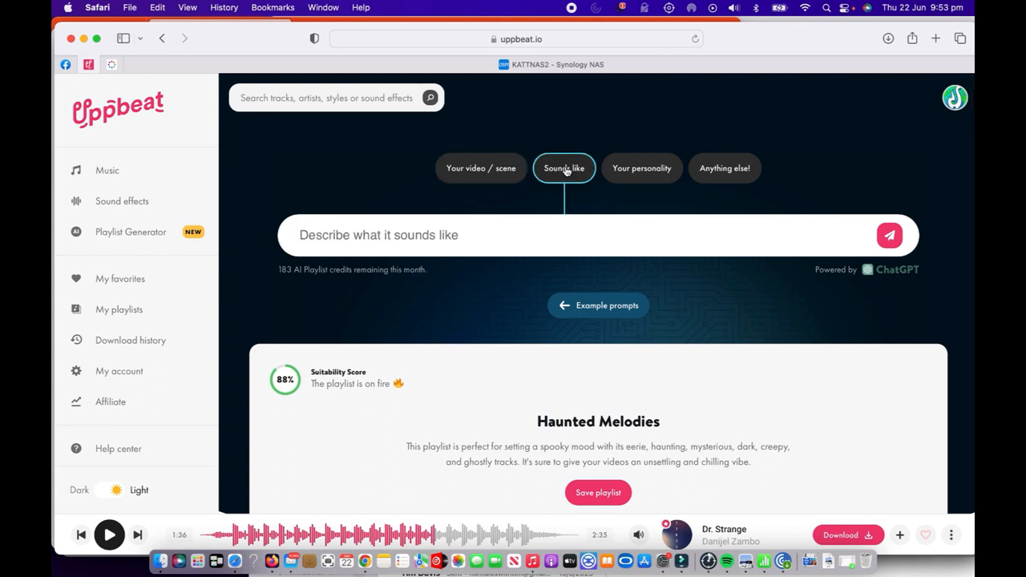
{"action": "mouse_move", "coordinate": [433, 234]}
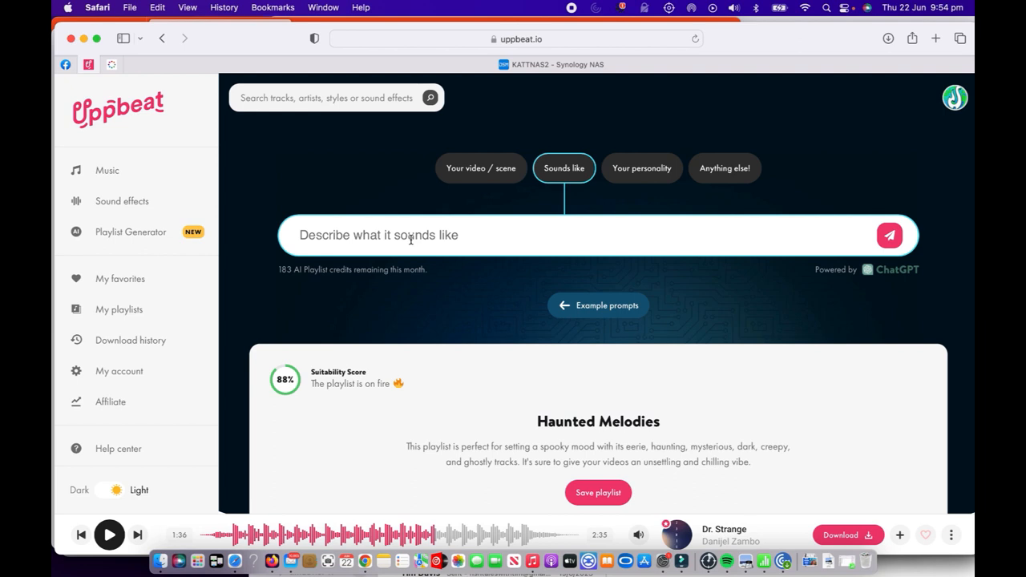
{"action": "type", "text": "bee gees"}
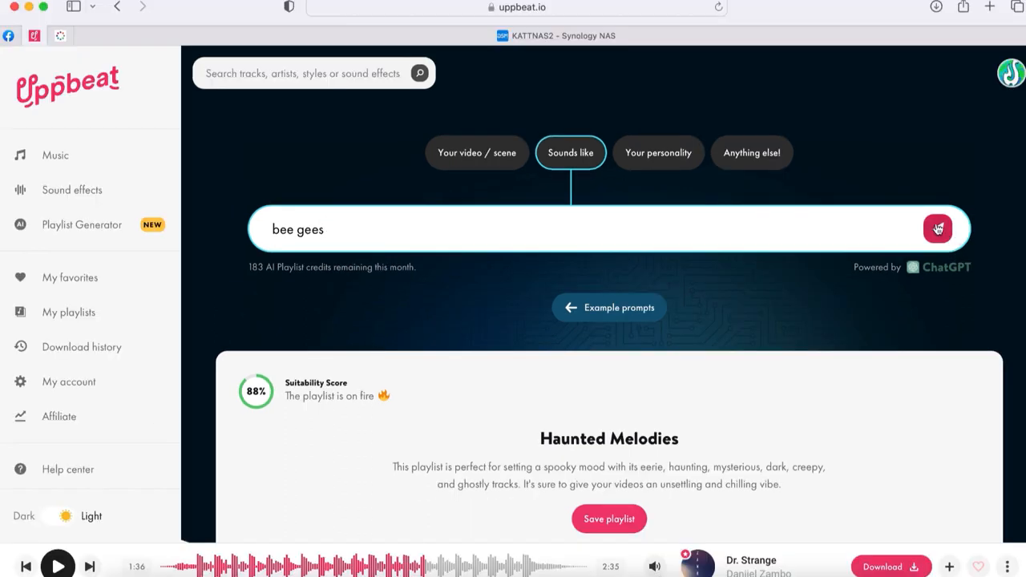
Step: Generate the Bee Gees Groove playlist (76%) and scroll down to Disco Fever by Nick Petrov
{"action": "left_click", "coordinate": [936, 228]}
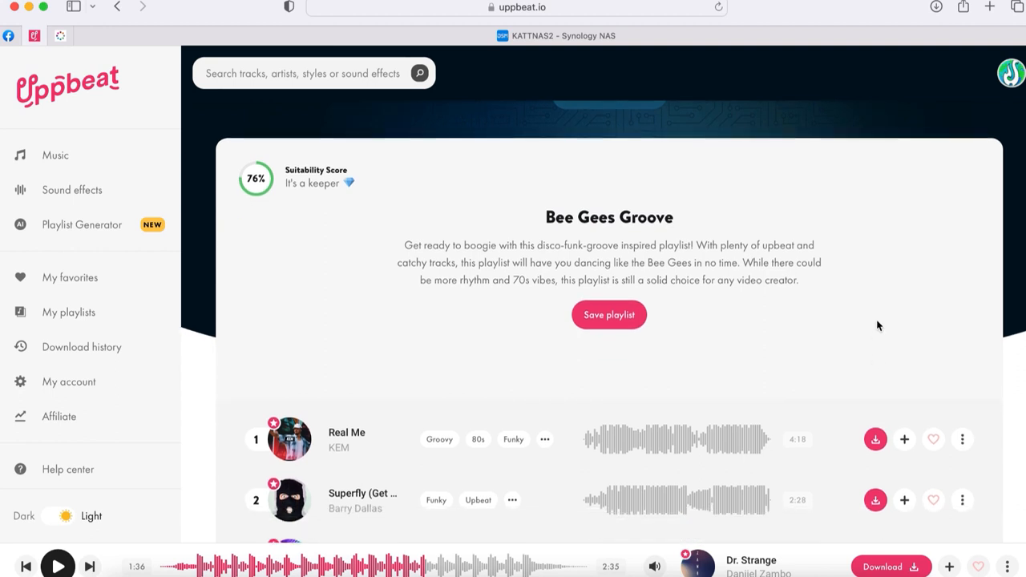
{"action": "mouse_move", "coordinate": [635, 250]}
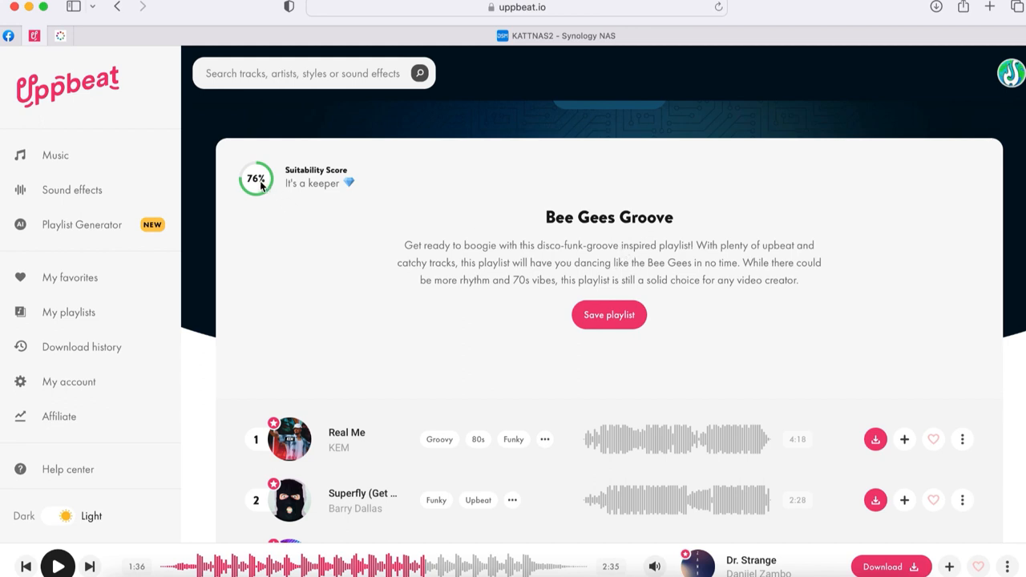
{"action": "mouse_move", "coordinate": [337, 231]}
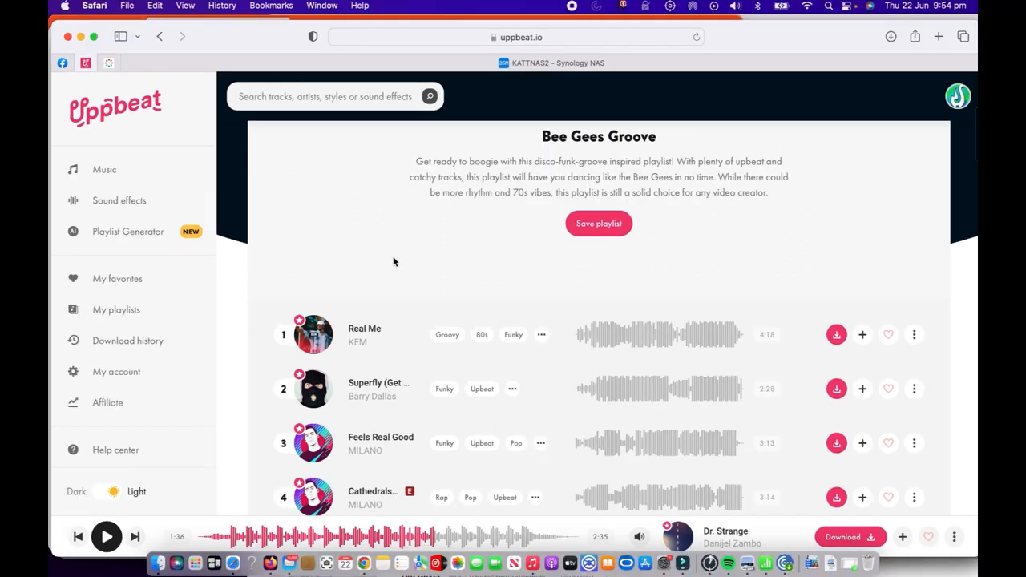
{"action": "scroll", "scroll_direction": "down", "scroll_amount": 3}
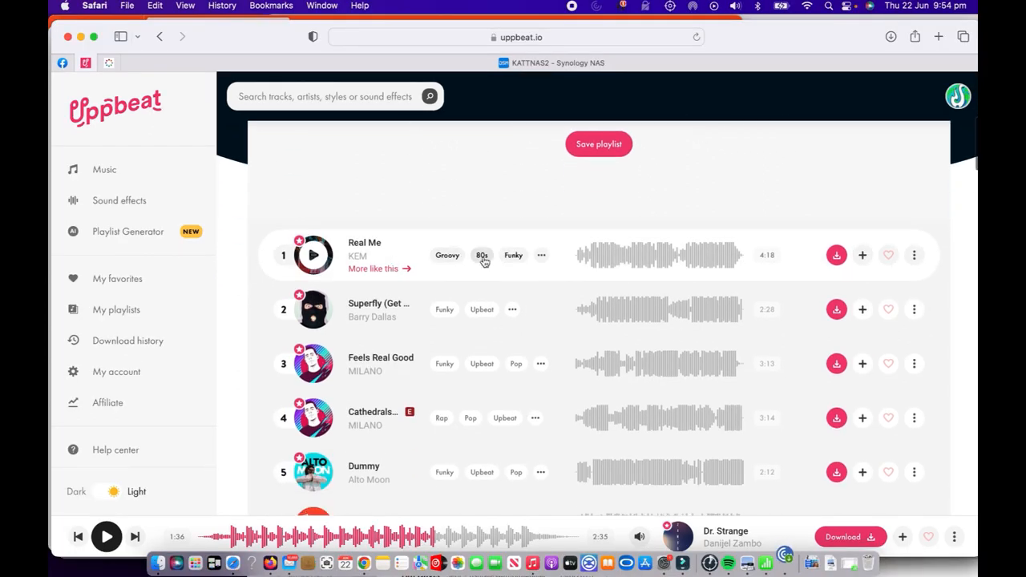
{"action": "scroll", "scroll_direction": "down", "scroll_amount": 3}
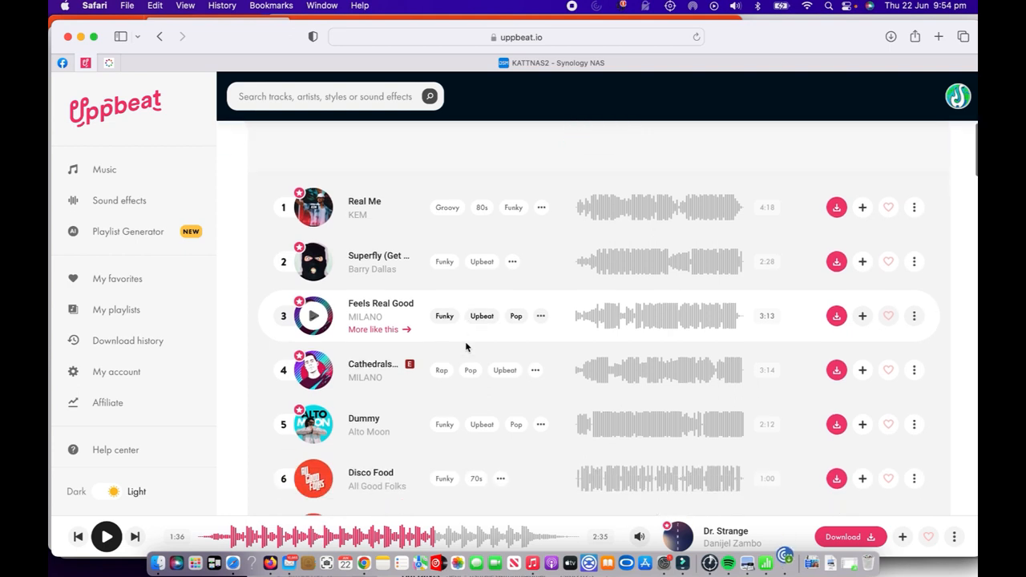
{"action": "scroll", "scroll_direction": "down", "scroll_amount": 3}
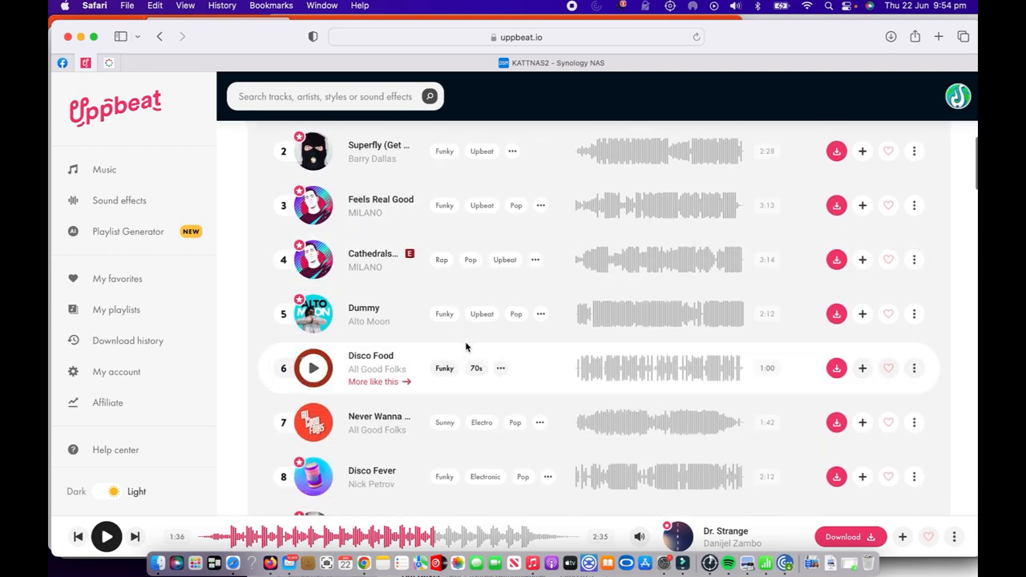
{"action": "scroll", "scroll_direction": "down", "scroll_amount": 3}
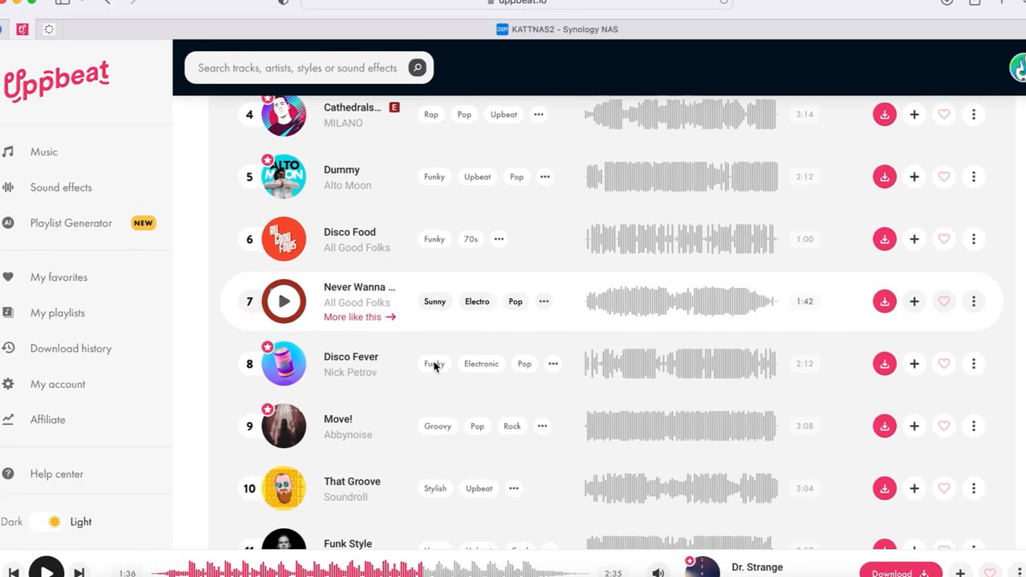
{"action": "scroll", "scroll_direction": "down", "scroll_amount": 3}
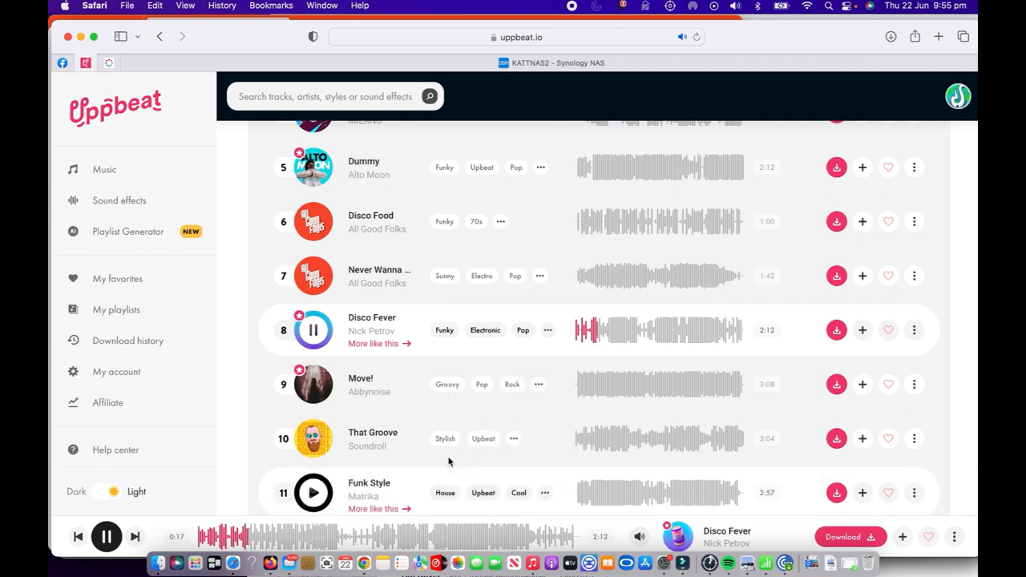
{"action": "mouse_move", "coordinate": [423, 378]}
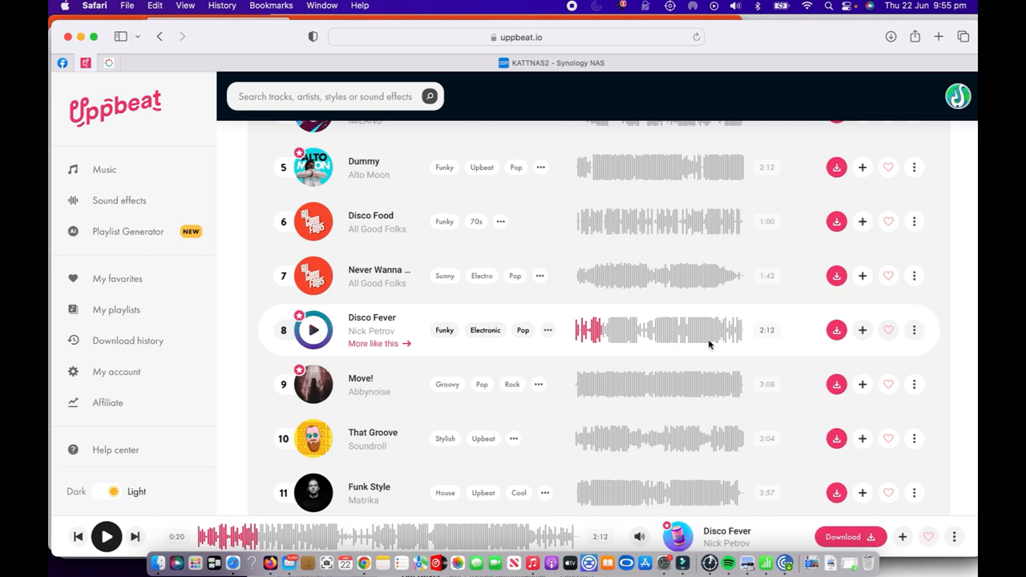
{"action": "mouse_move", "coordinate": [888, 330]}
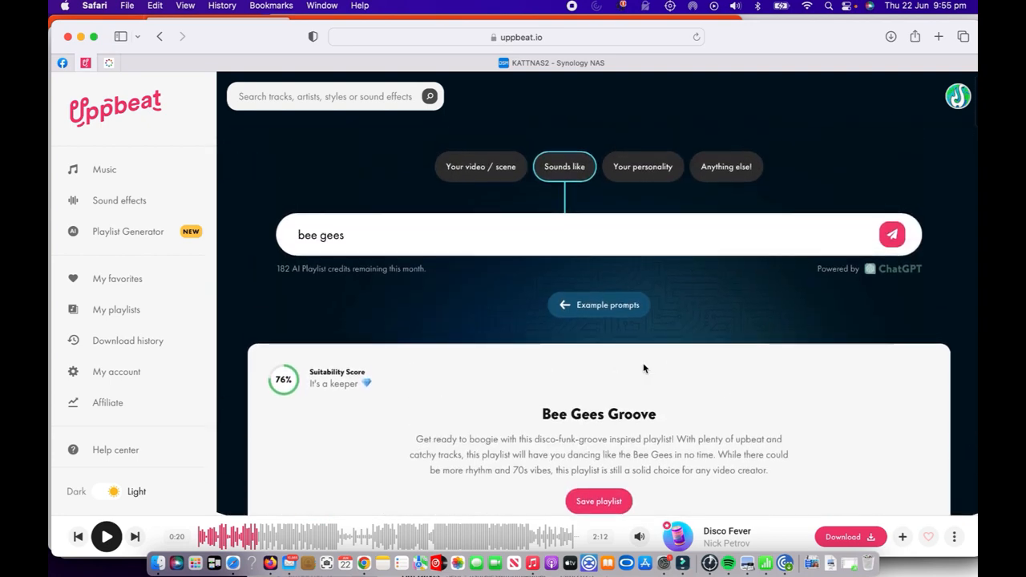
{"action": "left_click", "coordinate": [641, 169]}
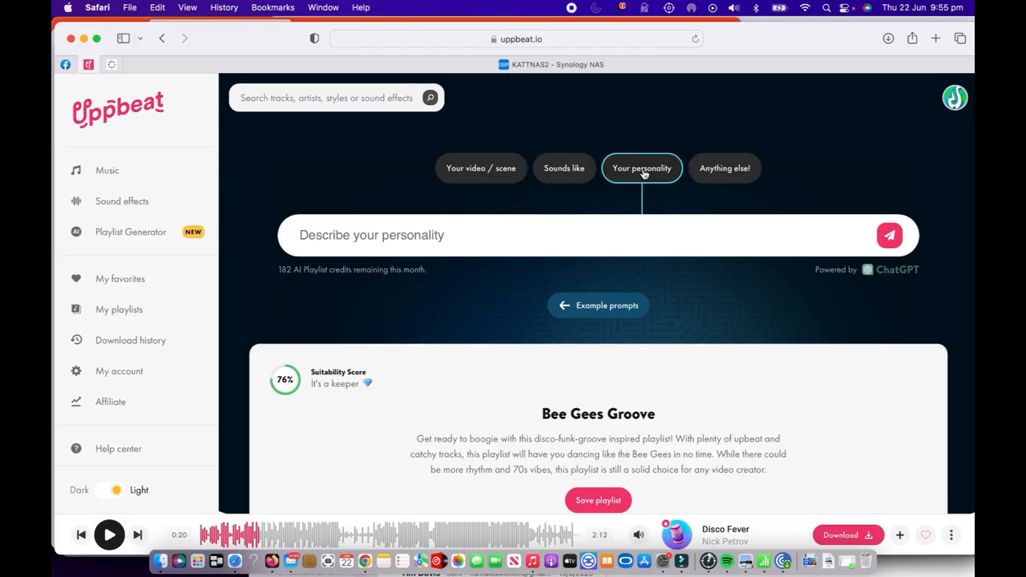
{"action": "mouse_move", "coordinate": [452, 239]}
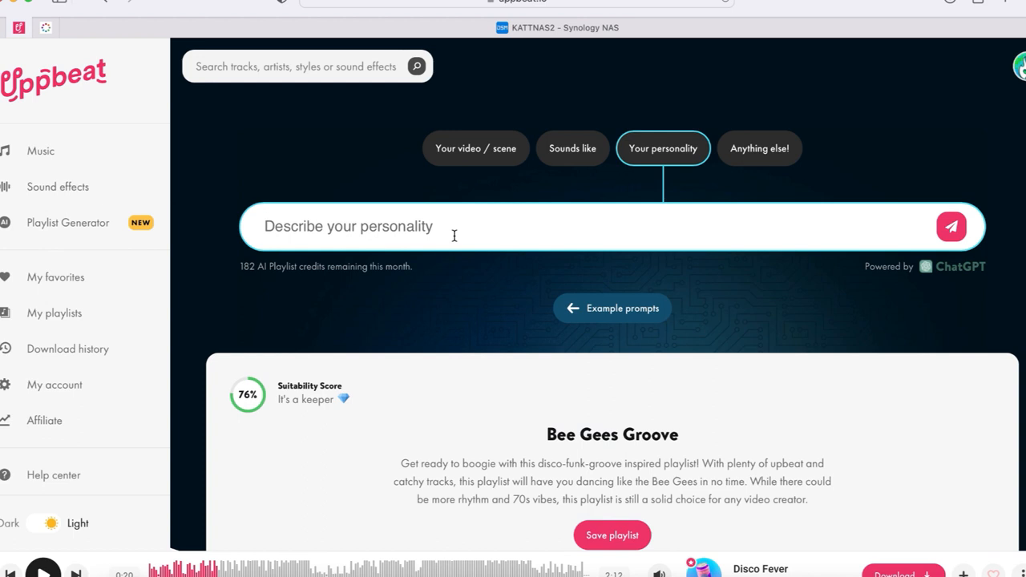
{"action": "type", "text": "happ"}
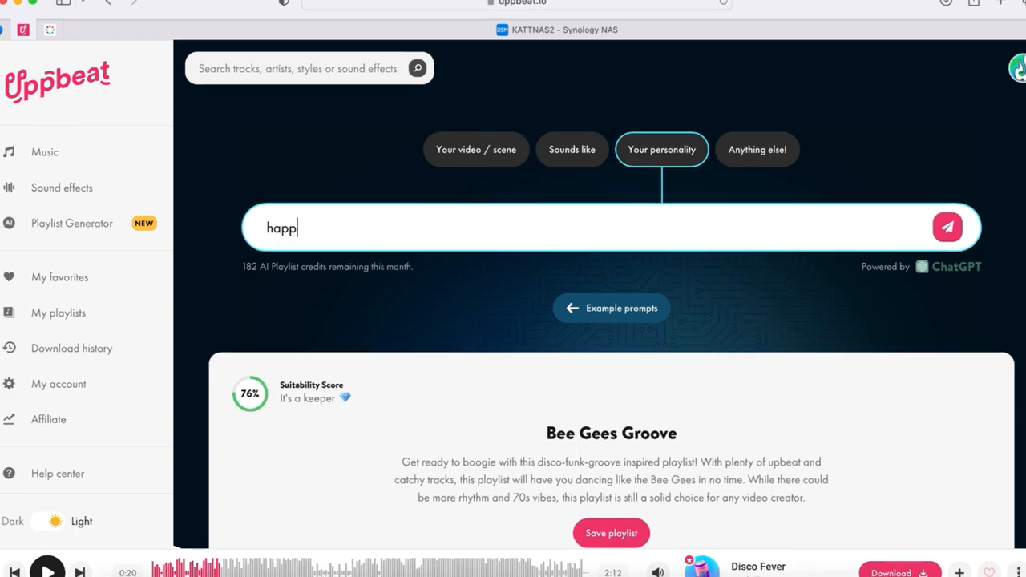
{"action": "left_click", "coordinate": [946, 228]}
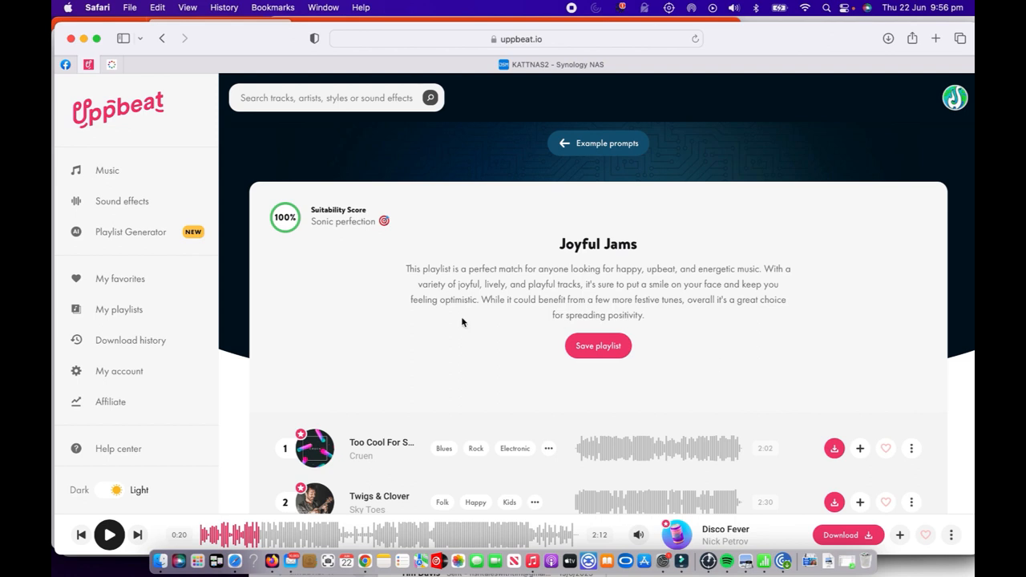
{"action": "mouse_move", "coordinate": [345, 273]}
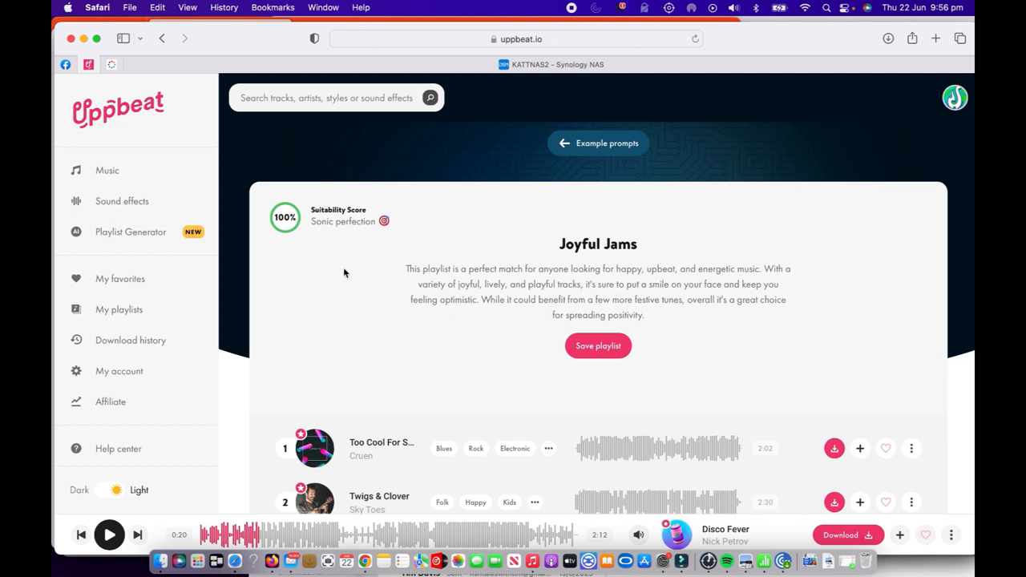
{"action": "mouse_move", "coordinate": [292, 238]}
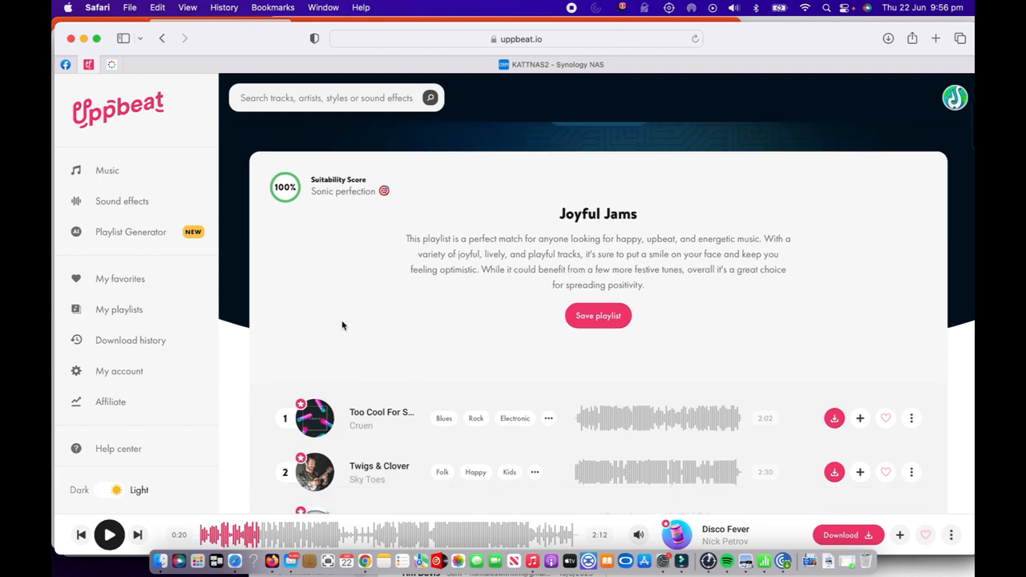
{"action": "scroll", "scroll_direction": "down", "scroll_amount": 3}
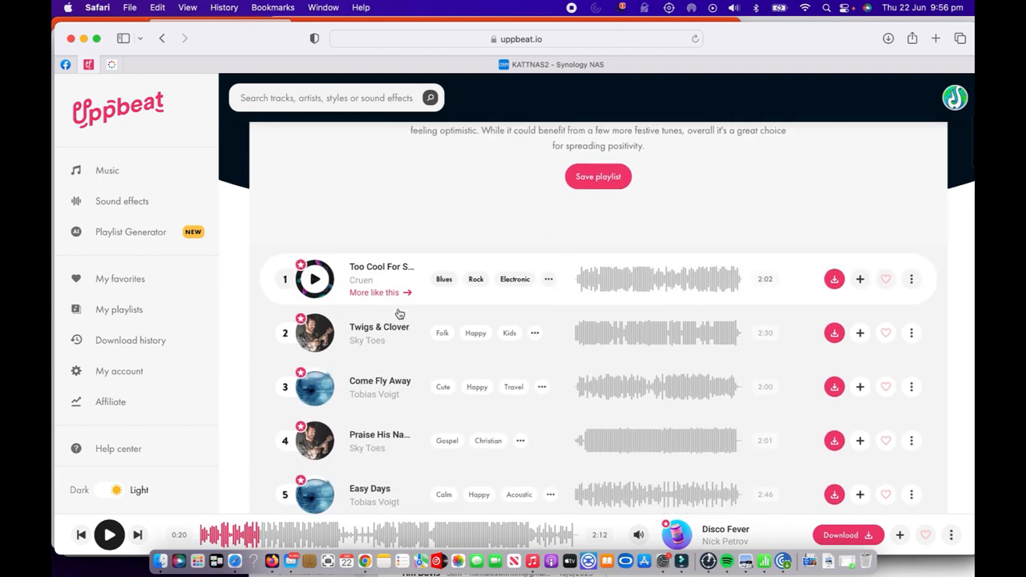
{"action": "scroll", "scroll_direction": "down", "scroll_amount": 3}
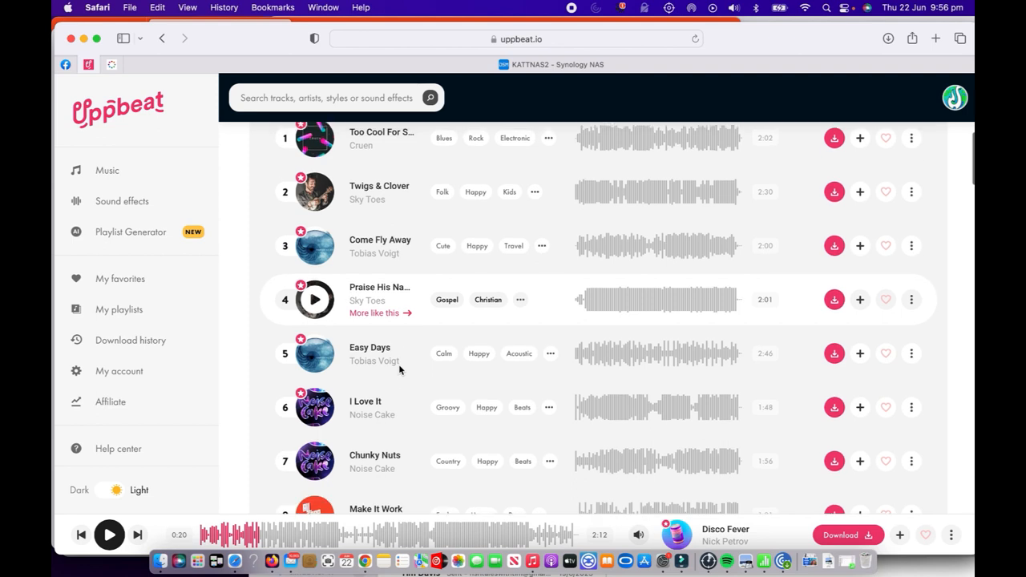
{"action": "scroll", "scroll_direction": "down", "scroll_amount": 3}
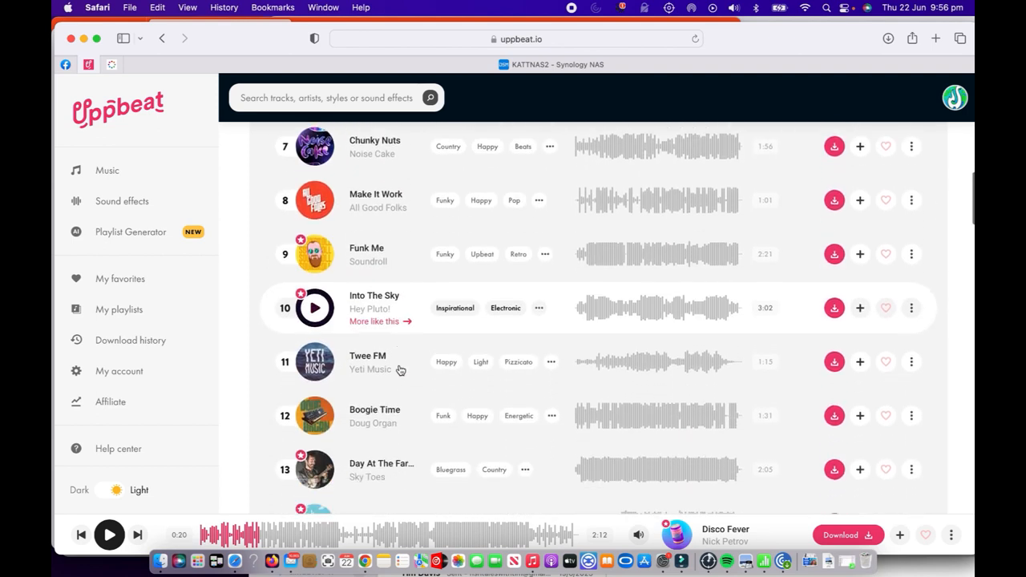
{"action": "scroll", "scroll_direction": "down", "scroll_amount": 3}
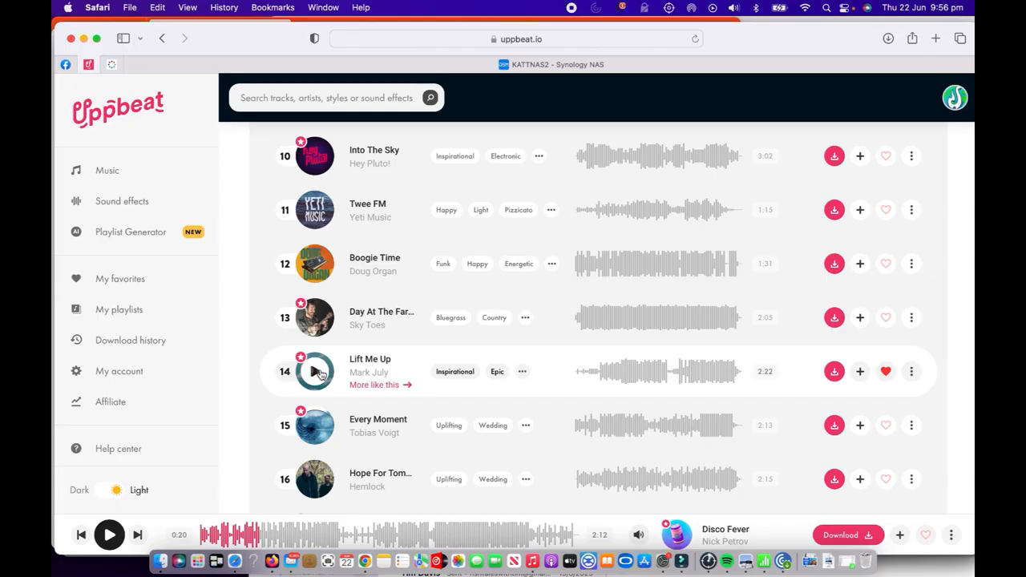
Step: Play Lift Me Up by Mark July, then return to the empty Describe anything prompt
{"action": "left_click", "coordinate": [314, 372]}
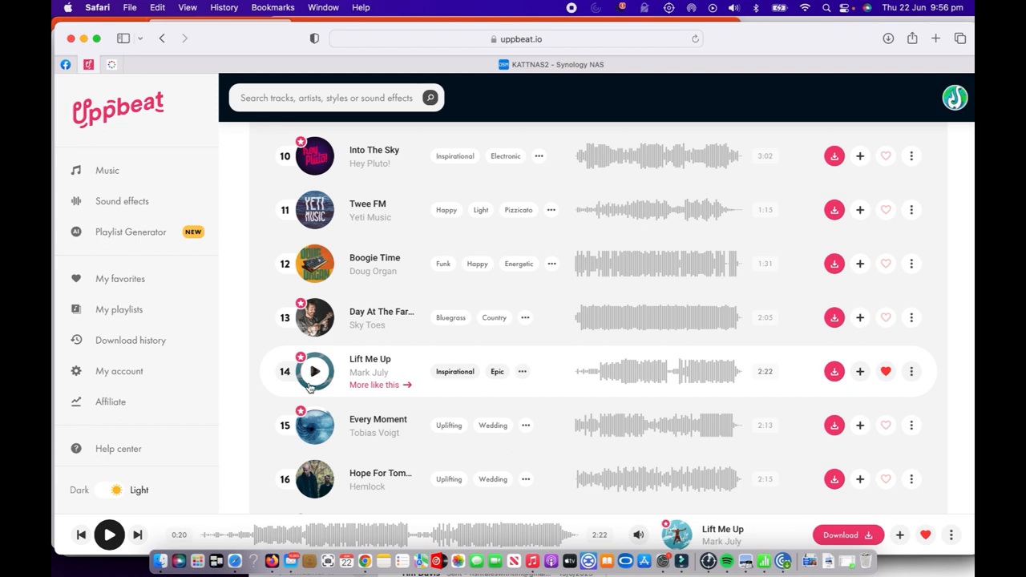
{"action": "left_click", "coordinate": [314, 370]}
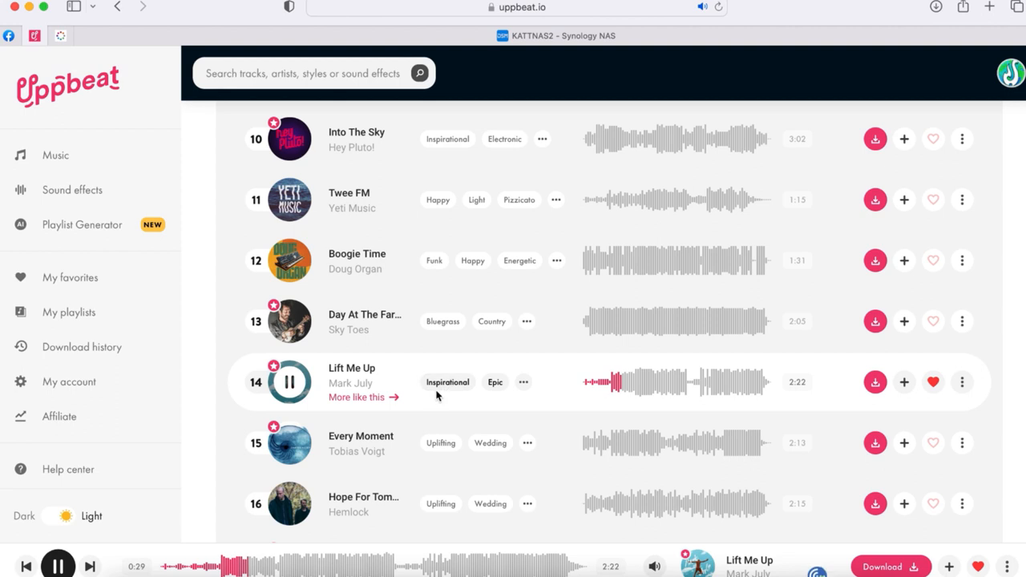
{"action": "left_click", "coordinate": [525, 381]}
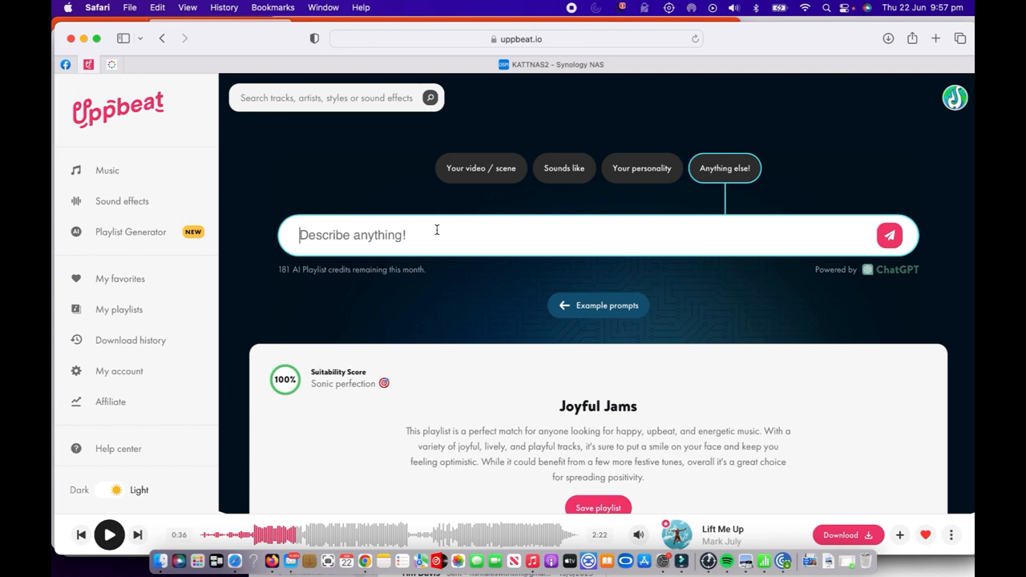
Step: Generate the Quirky Fun Beats playlist (96%) from 'rubber chicken' and scroll its tracks
{"action": "type", "text": "rubber chicken"}
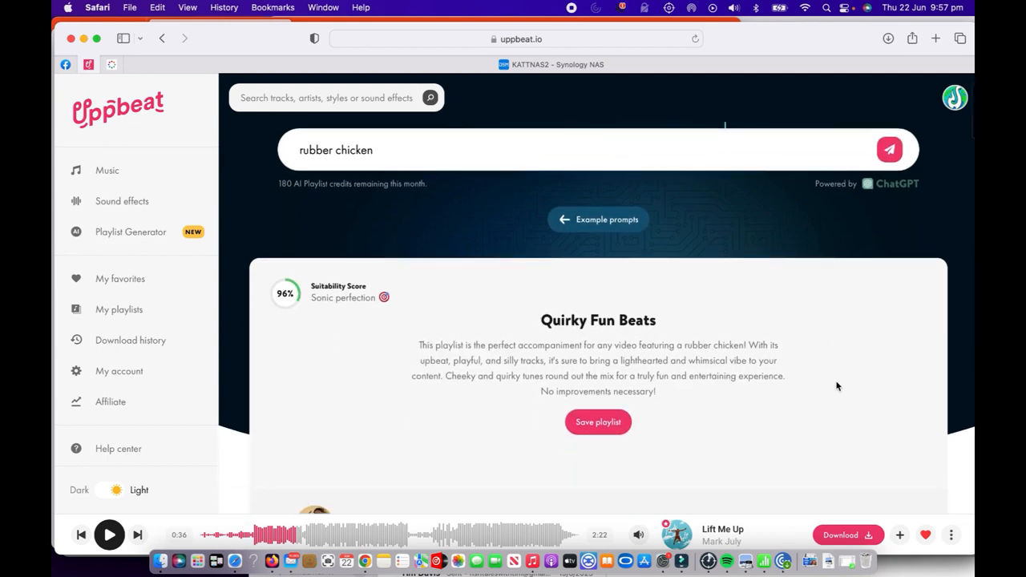
{"action": "scroll", "scroll_direction": "down", "scroll_amount": 3}
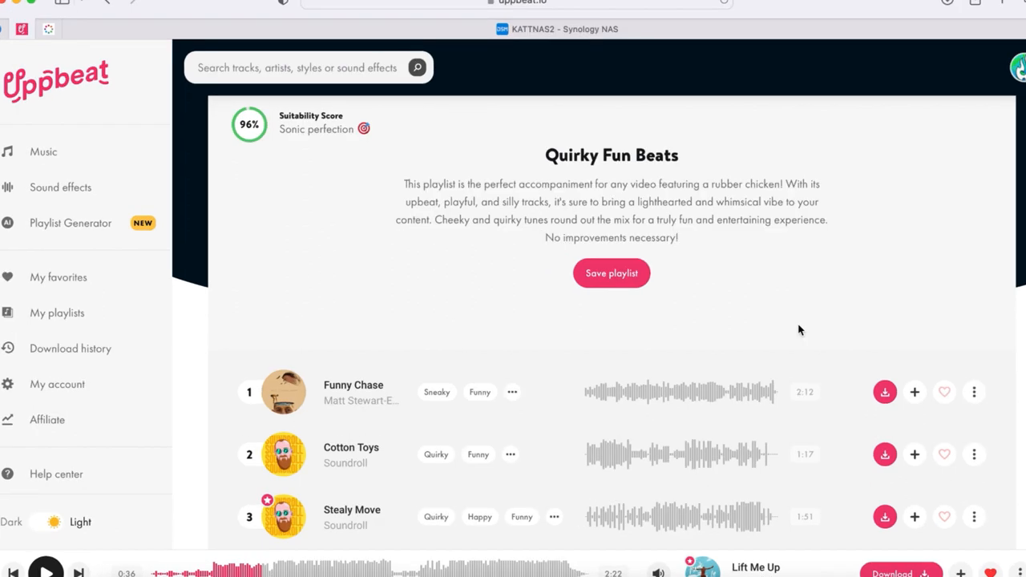
{"action": "scroll", "scroll_direction": "down", "scroll_amount": 3}
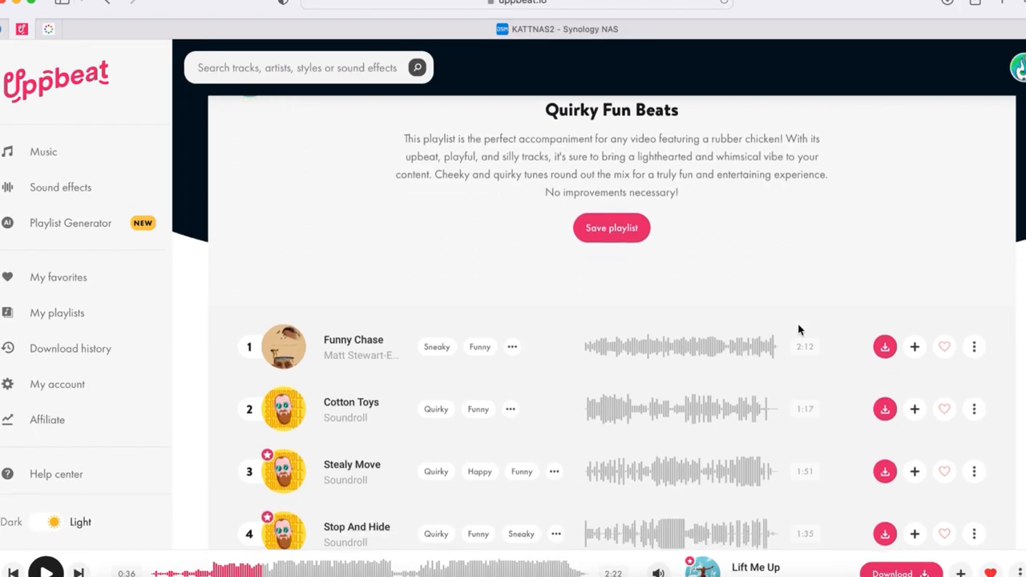
{"action": "mouse_move", "coordinate": [808, 234]}
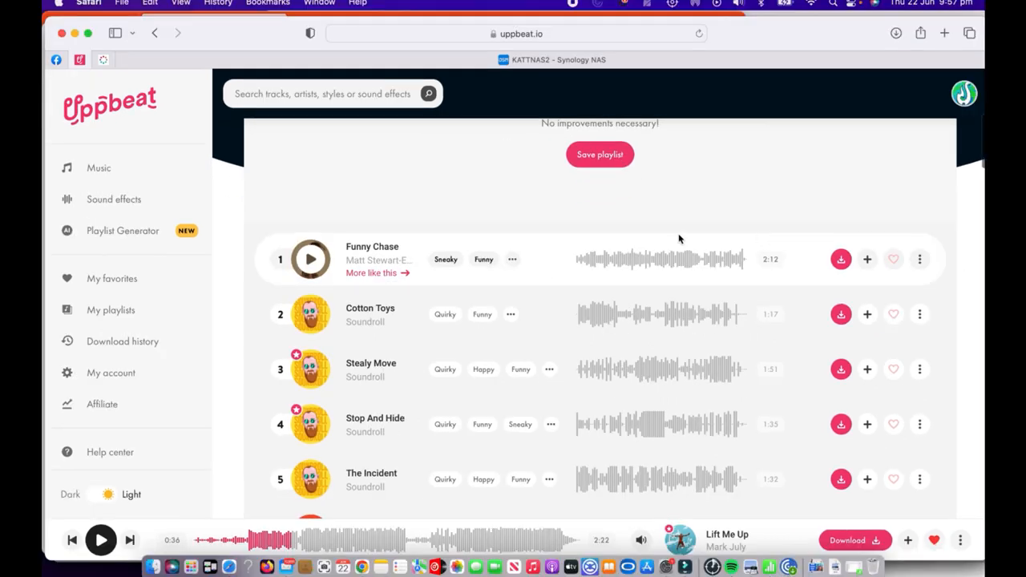
{"action": "scroll", "scroll_direction": "down", "scroll_amount": 3}
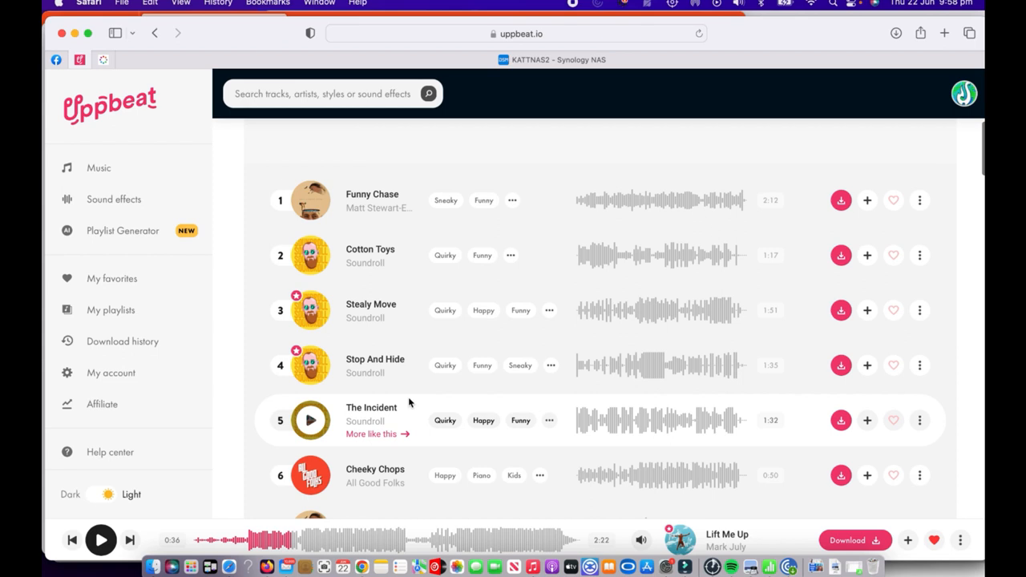
{"action": "mouse_move", "coordinate": [310, 365]}
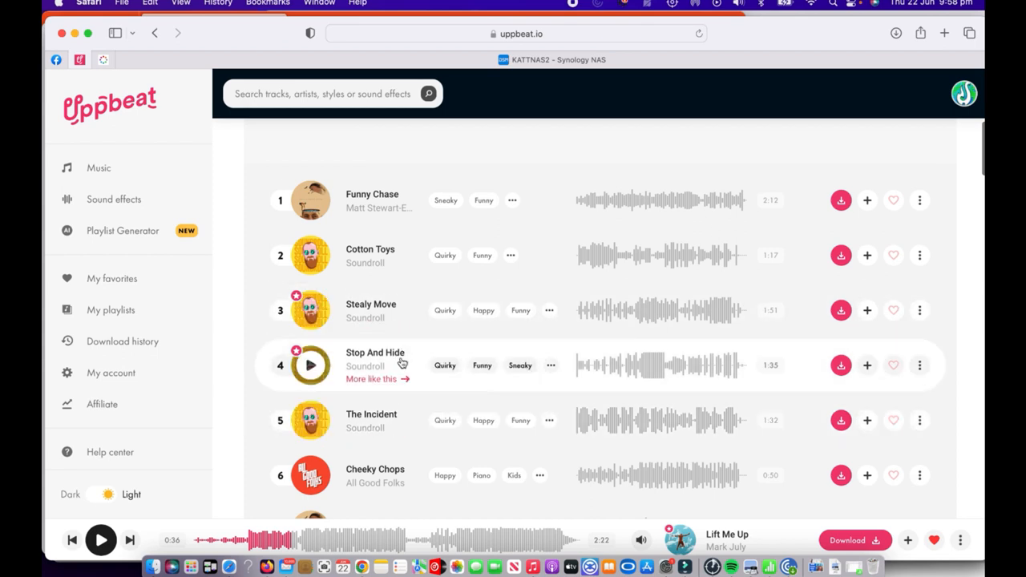
{"action": "scroll", "scroll_direction": "down", "scroll_amount": 3}
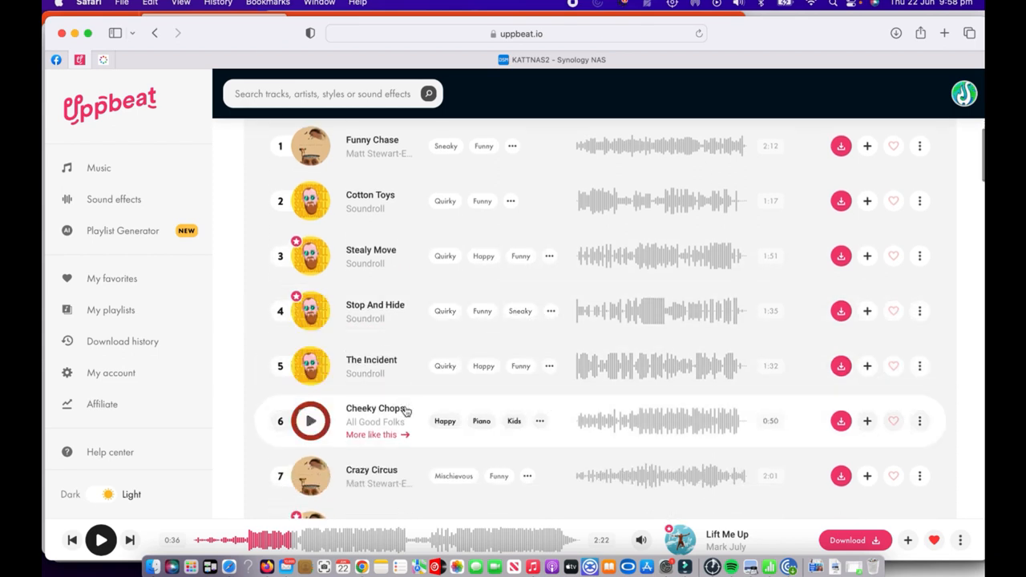
{"action": "scroll", "scroll_direction": "down", "scroll_amount": 3}
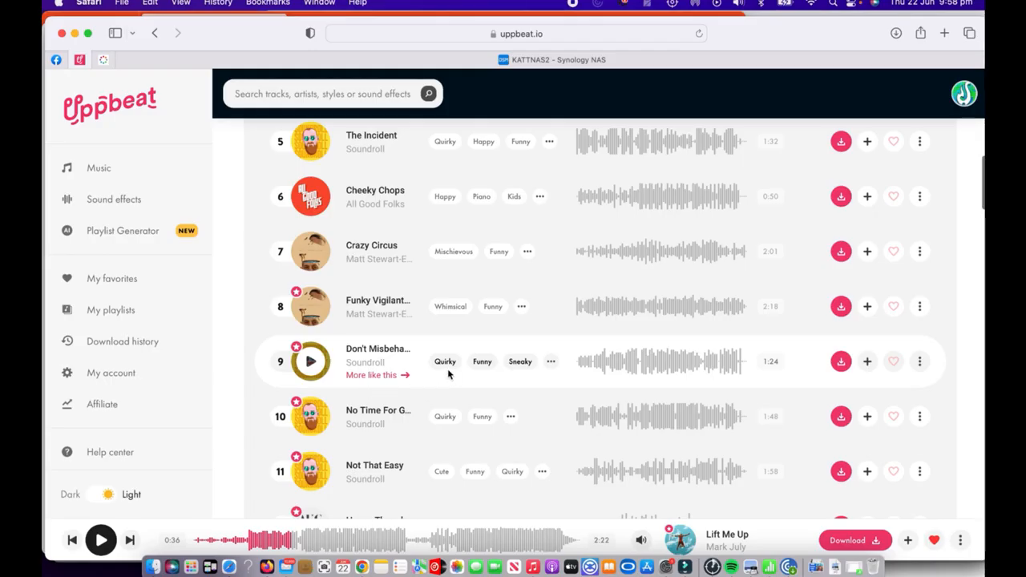
Step: Play Don't Misbehave by Soundroll and save the Quirky Fun Beats playlist
{"action": "left_click", "coordinate": [311, 361]}
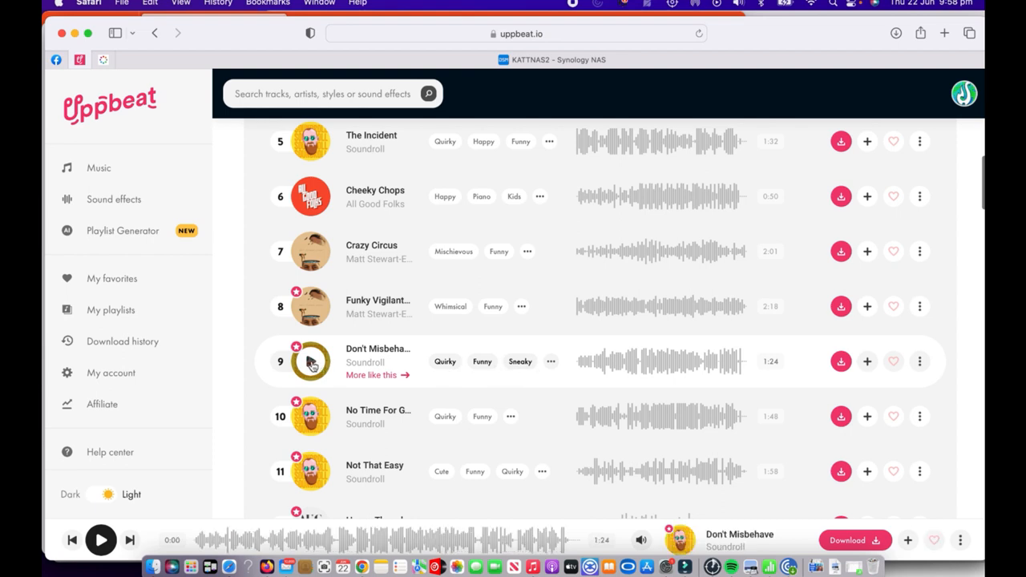
{"action": "left_click", "coordinate": [311, 361]}
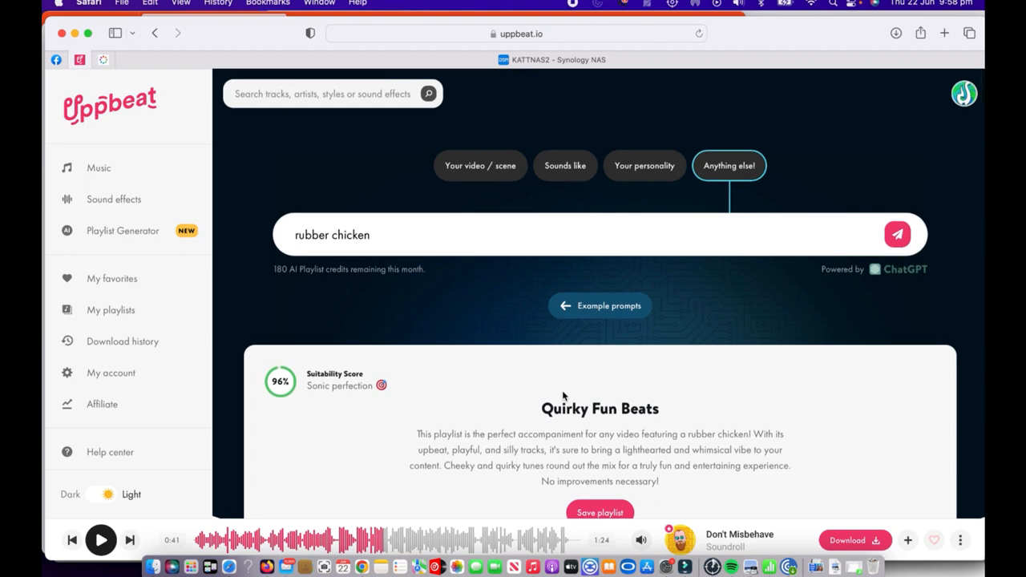
{"action": "scroll", "scroll_direction": "down", "scroll_amount": 3}
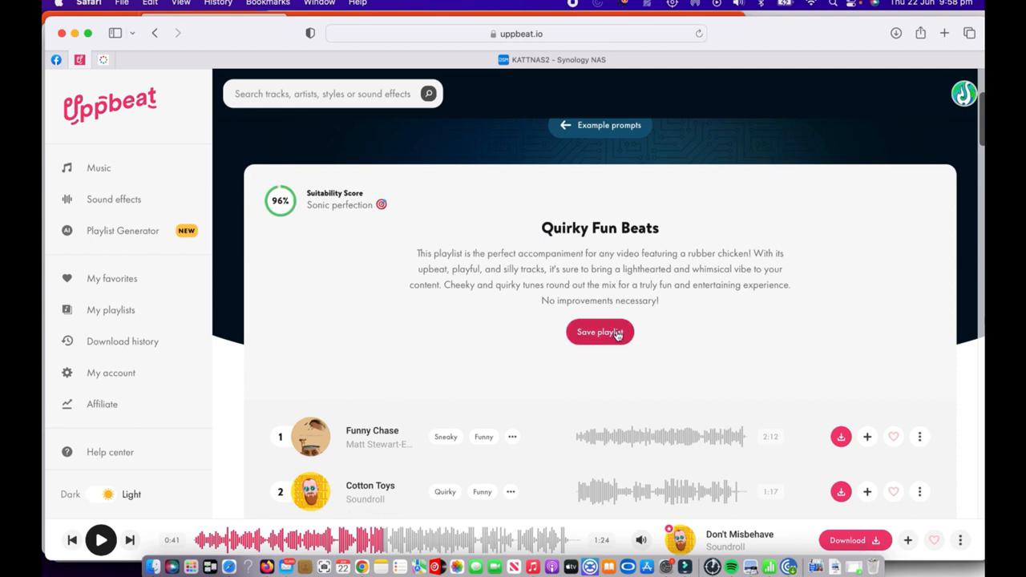
{"action": "left_click", "coordinate": [600, 125]}
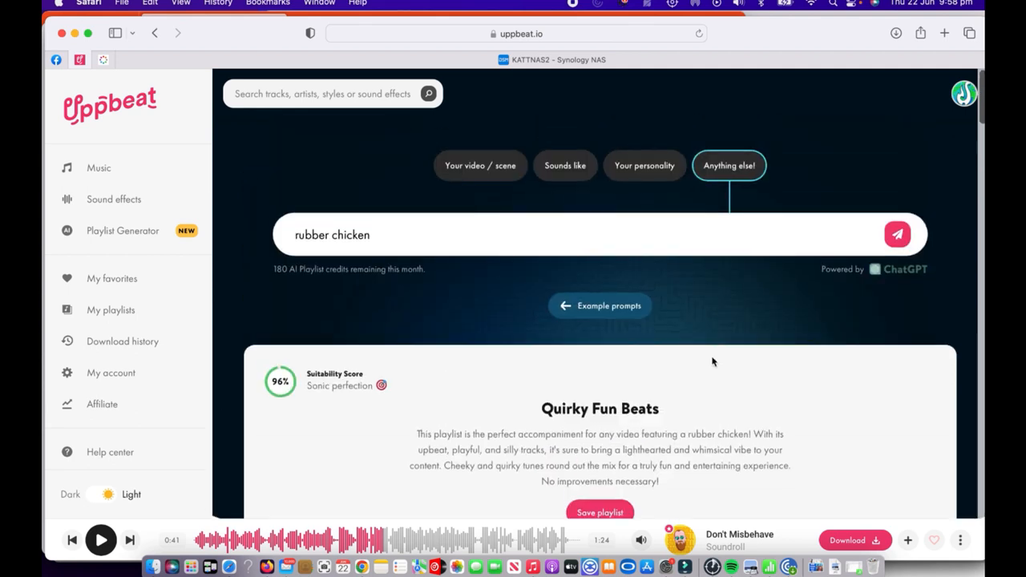